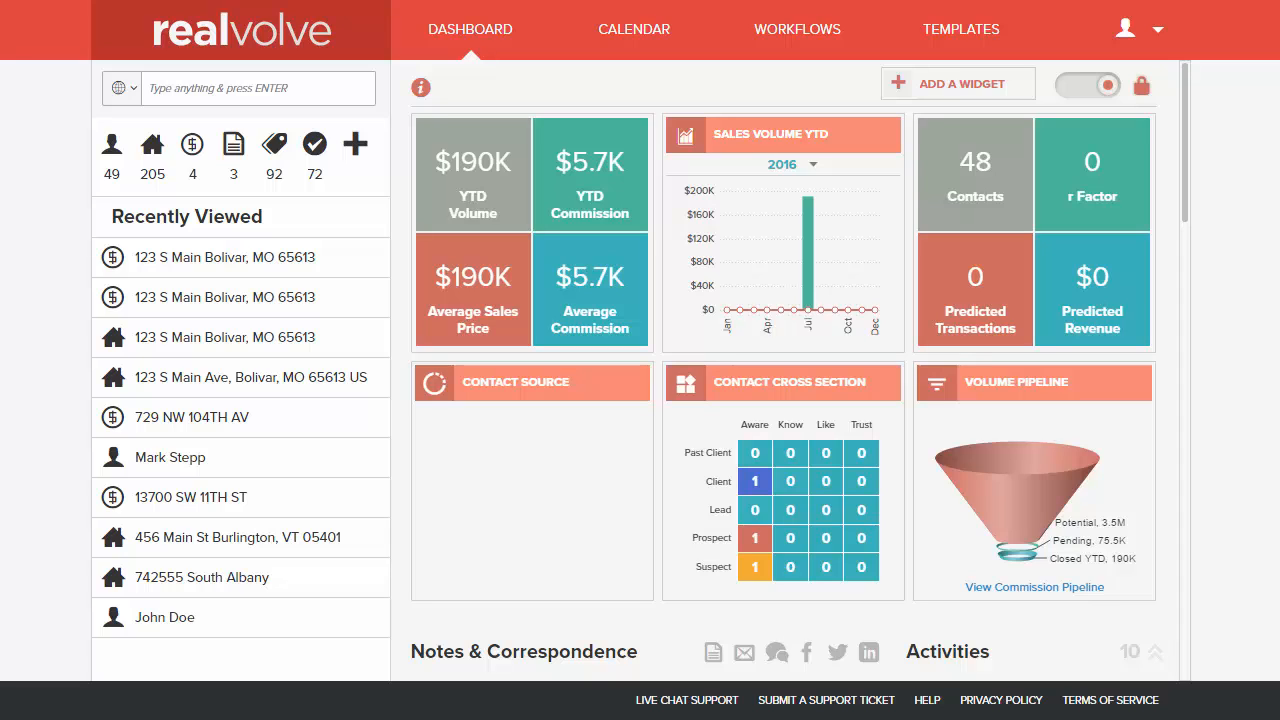
- Show all 49 contacts in the sidebar via the Contacts icon
left_click(111, 143)
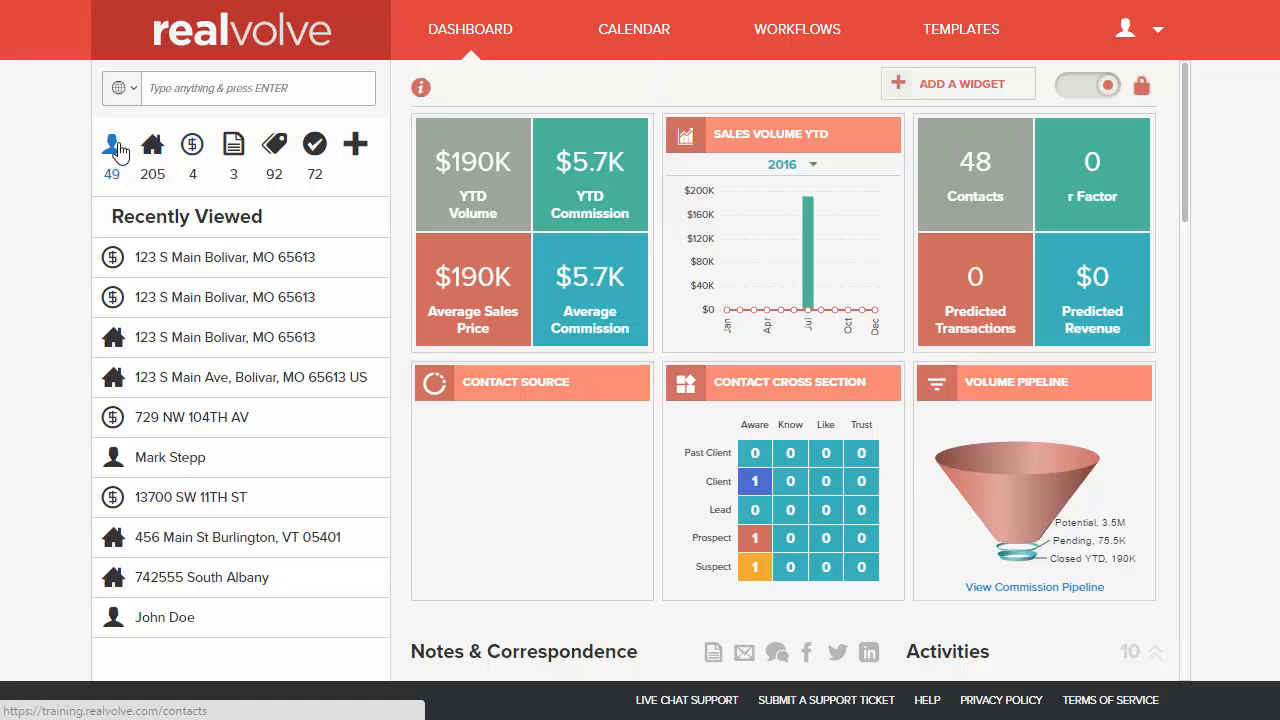
left_click(111, 145)
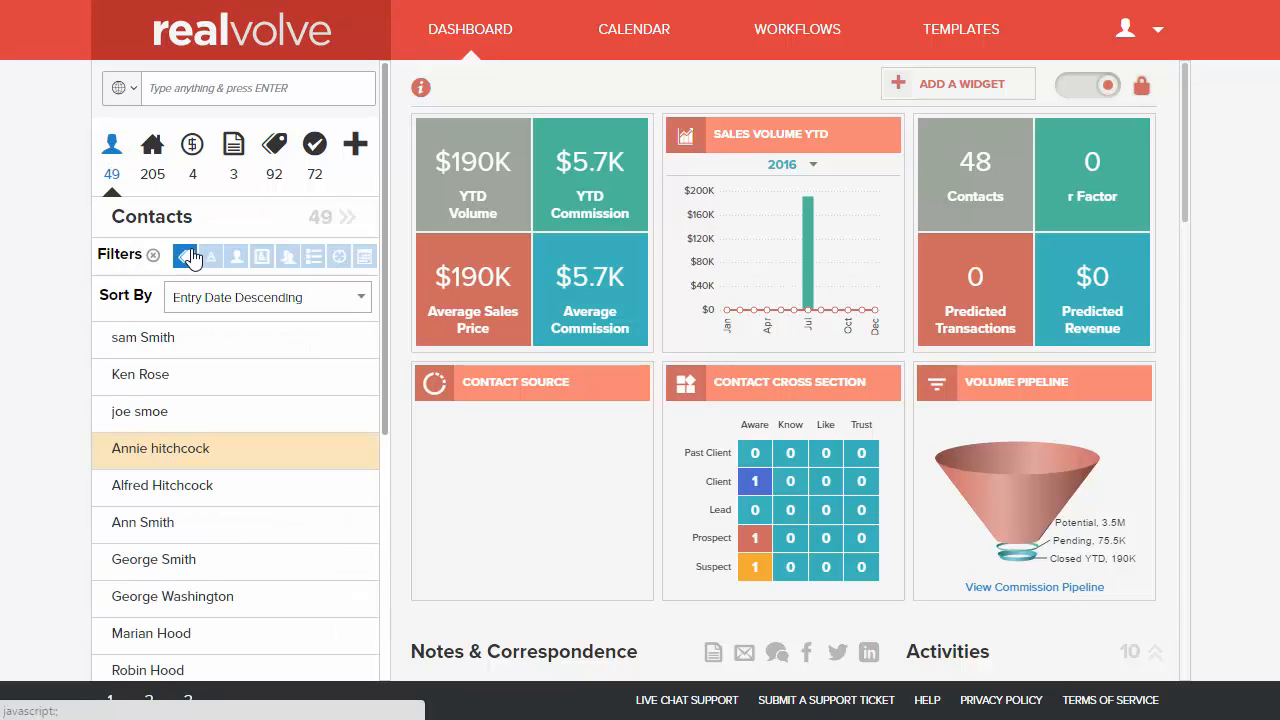
mouse_move(187, 256)
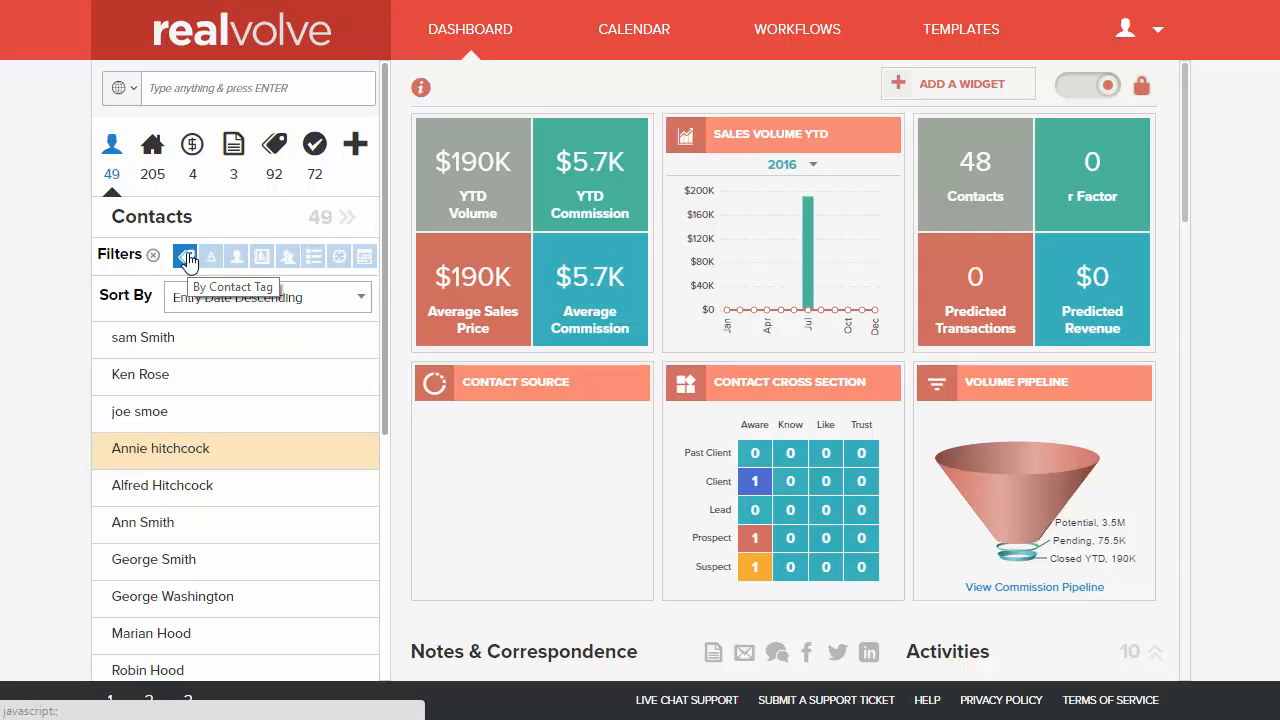
- Filter contacts by the 'realvolve' contact tag, leaving 7 contacts
left_click(186, 256)
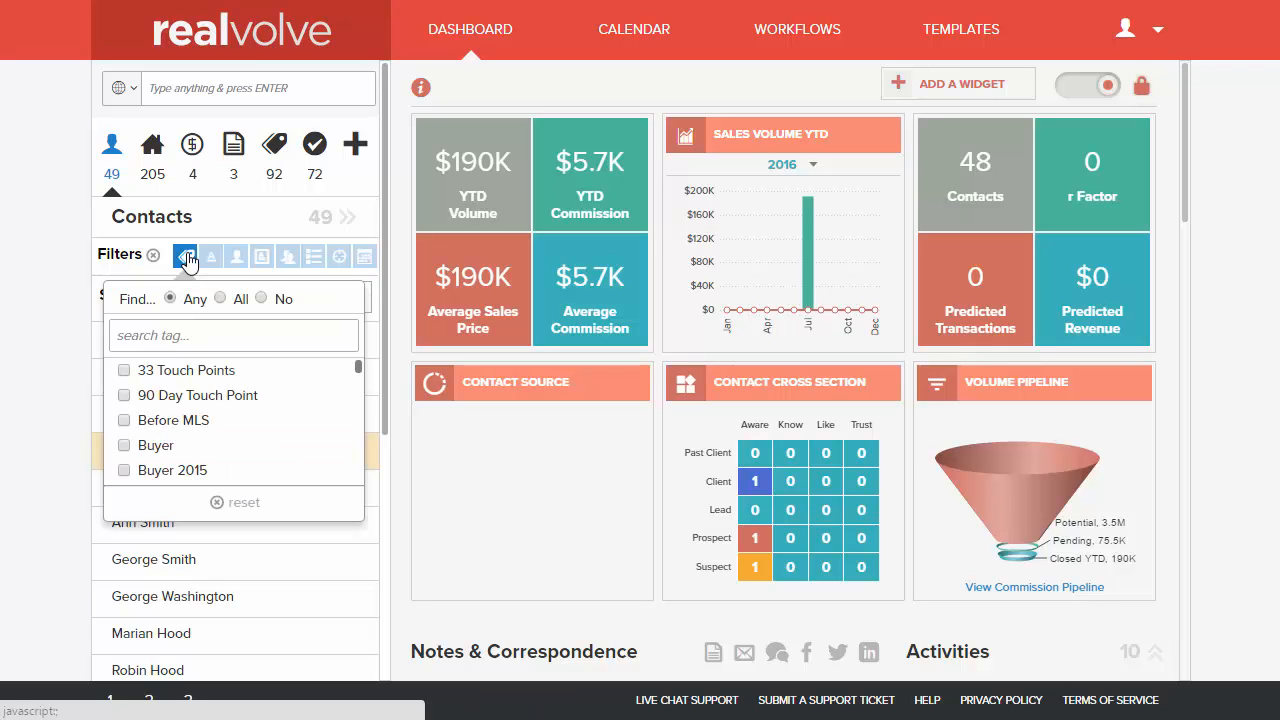
type("rea")
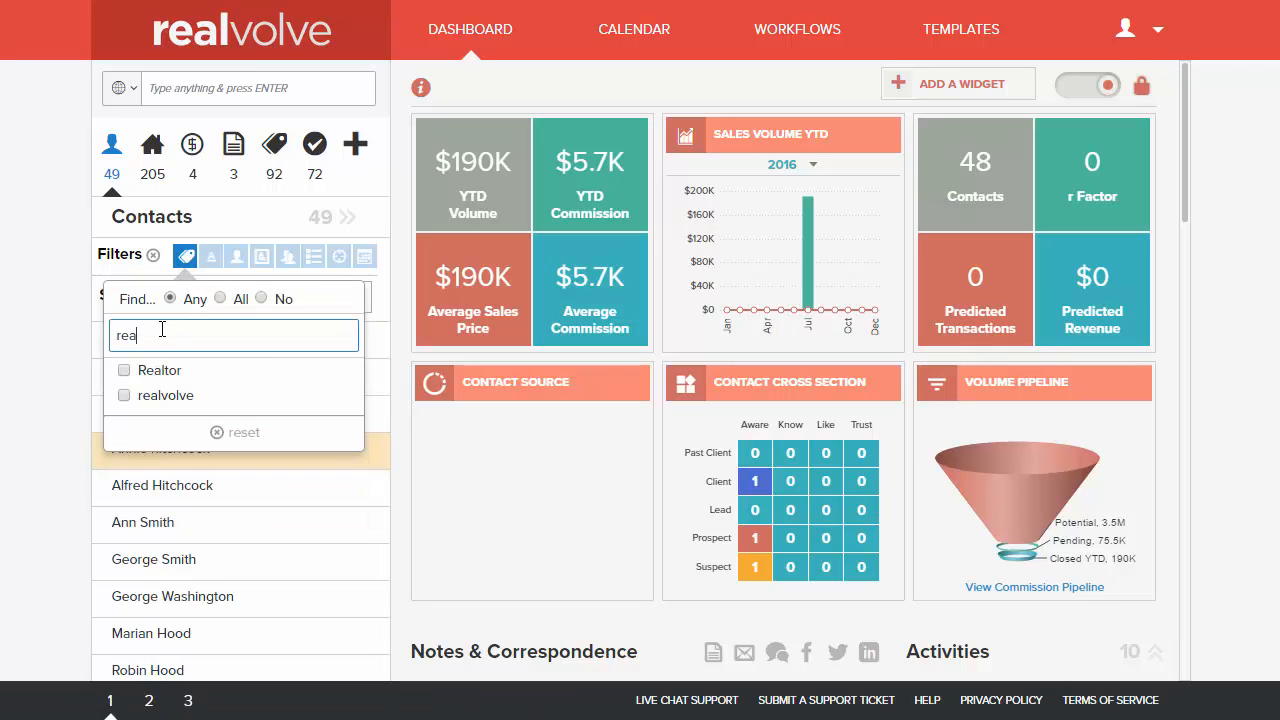
type("l")
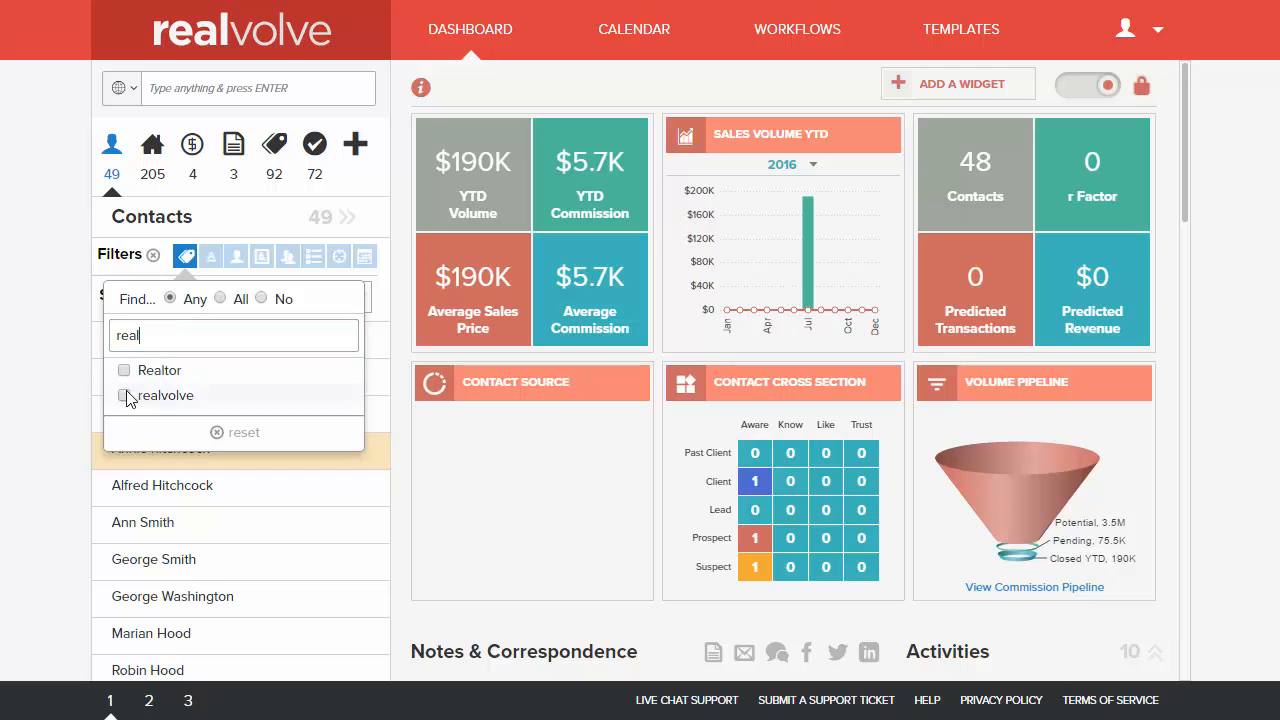
left_click(125, 395)
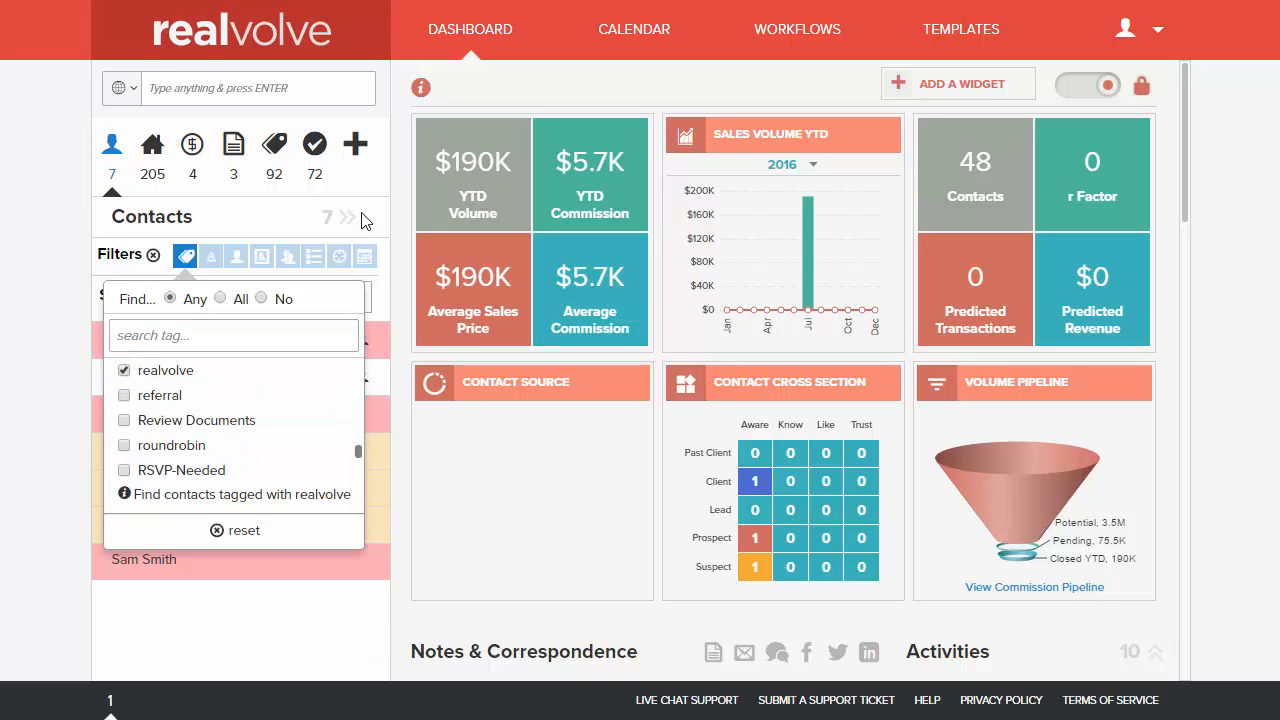
mouse_move(348, 218)
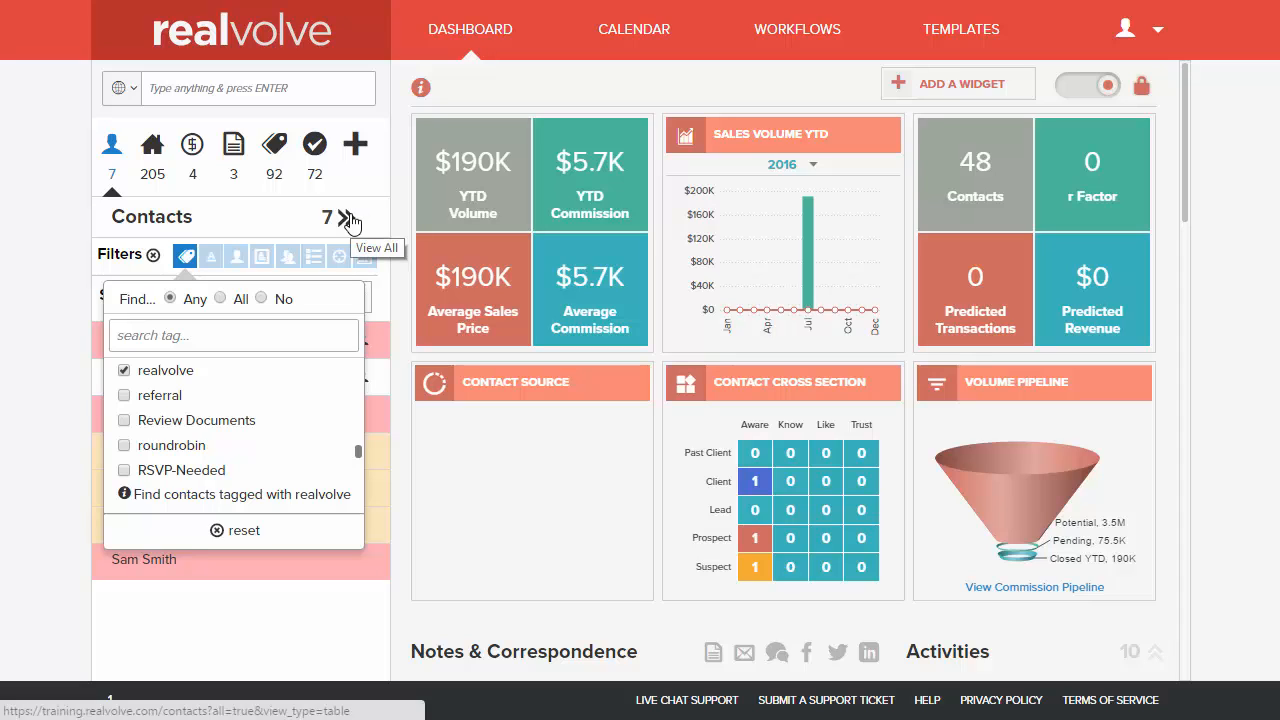
mouse_move(197, 420)
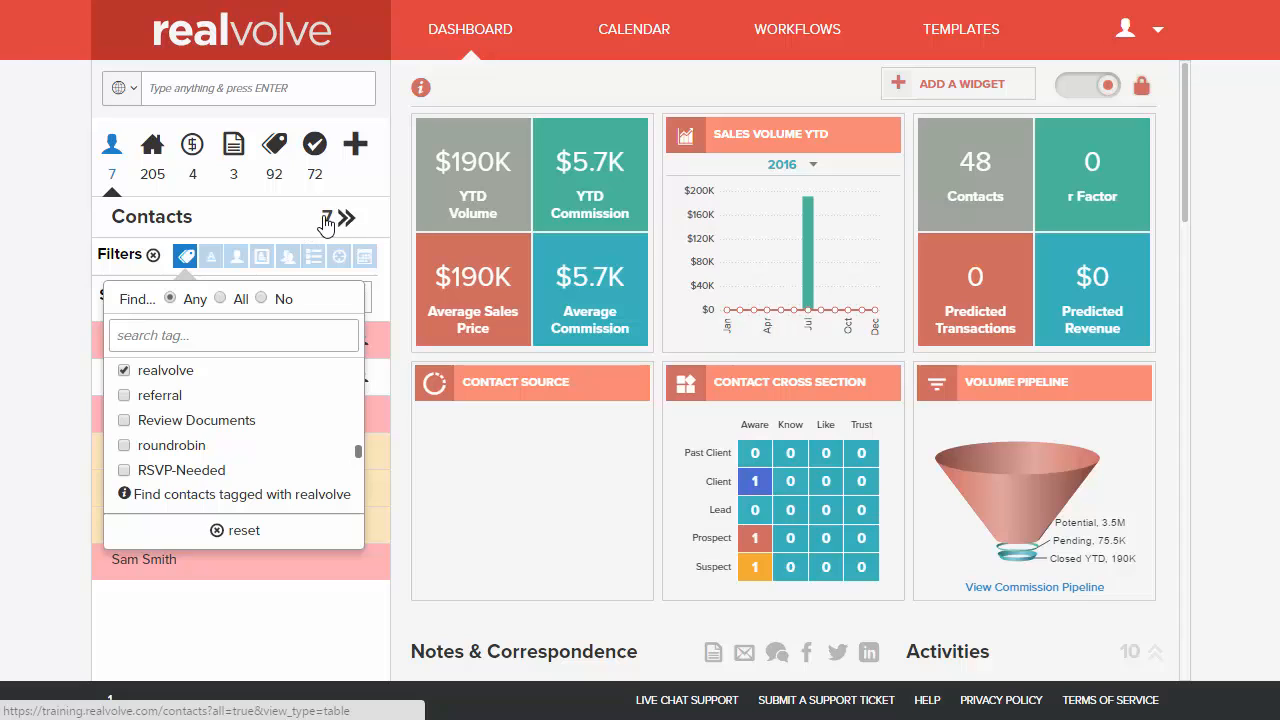
mouse_move(345, 218)
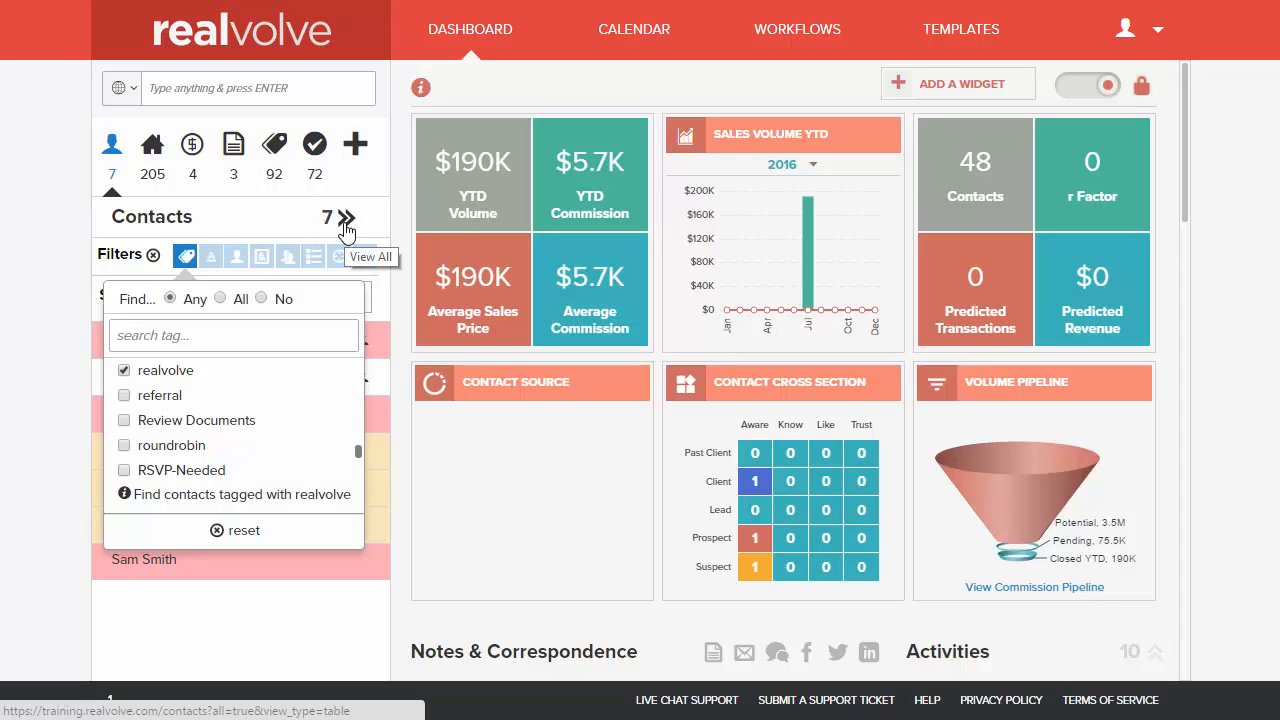
mouse_move(347, 230)
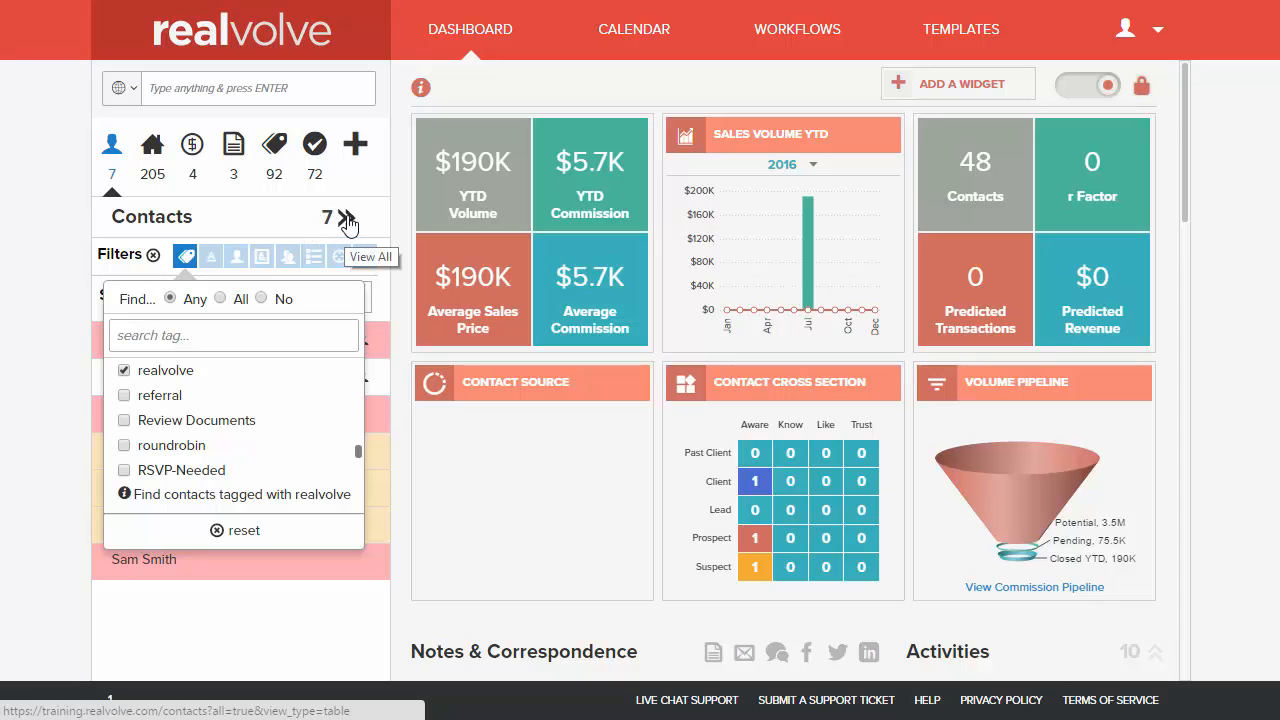
- Open the 7 filtered contacts in the full table and select them all
left_click(370, 256)
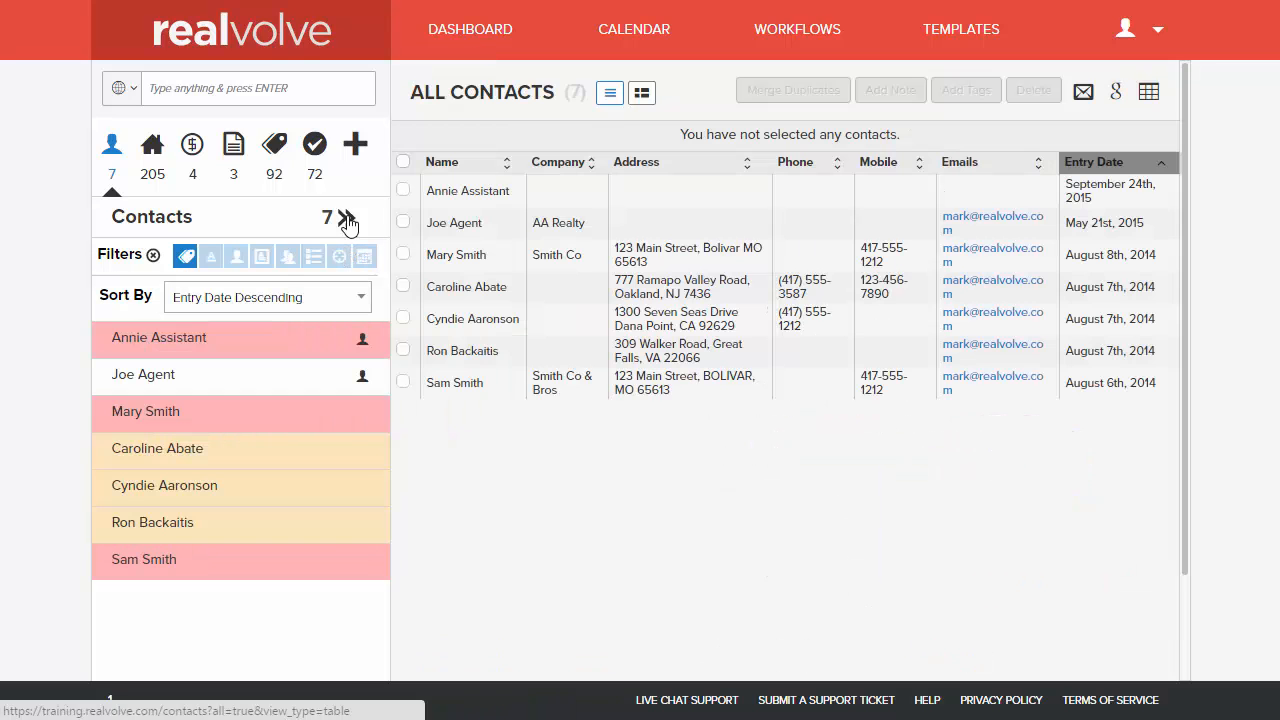
mouse_move(639, 217)
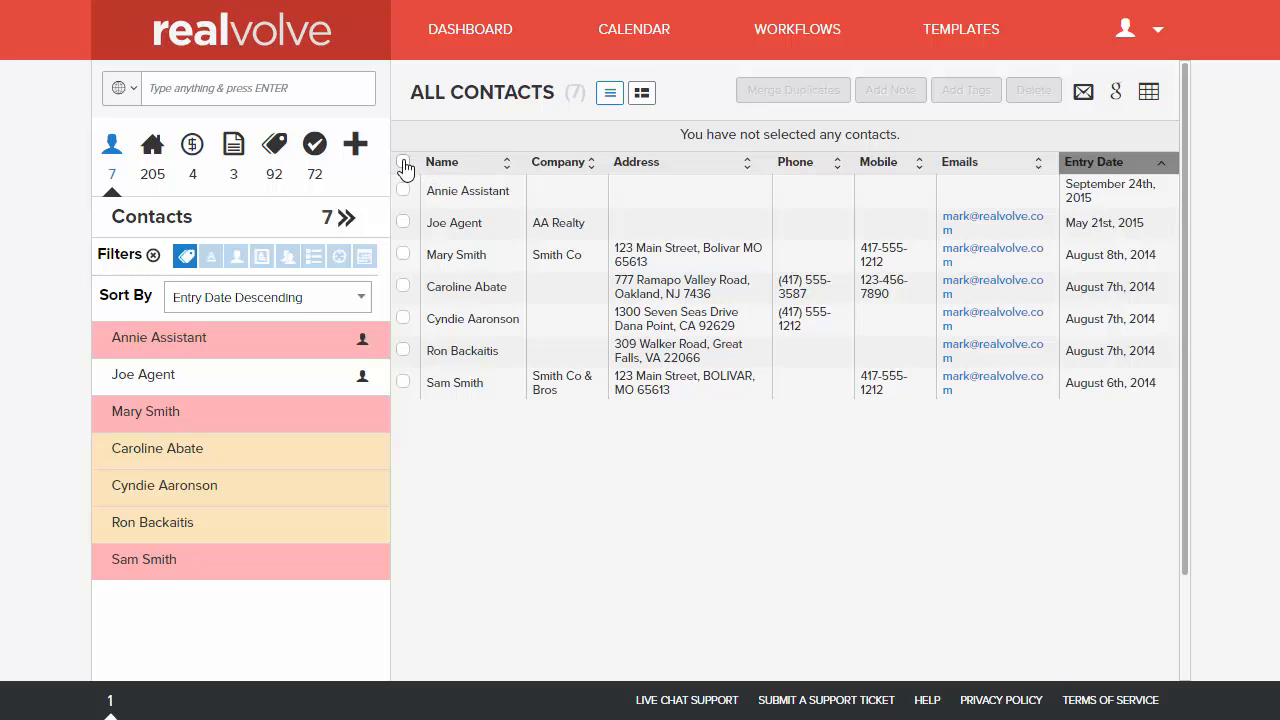
left_click(403, 162)
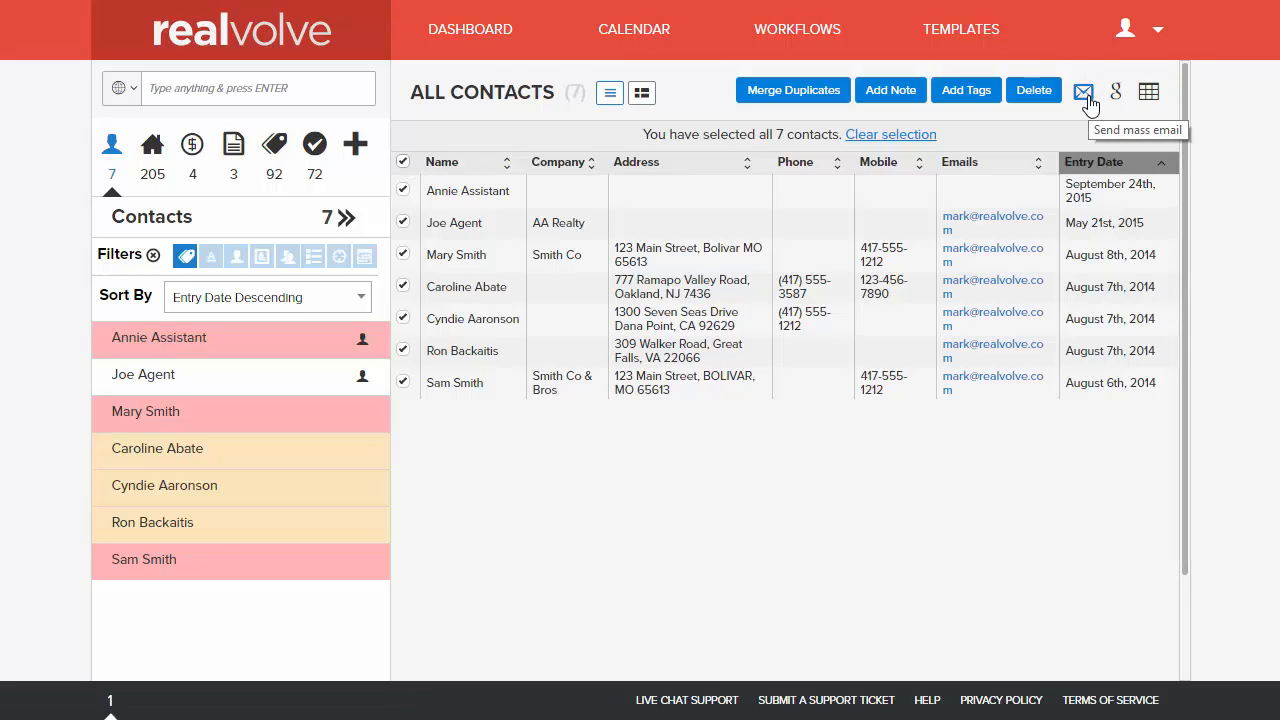
- Start a mass email to the 7 contacts from template CSW: BAS-1 YR ANNIVERSARY
left_click(1083, 91)
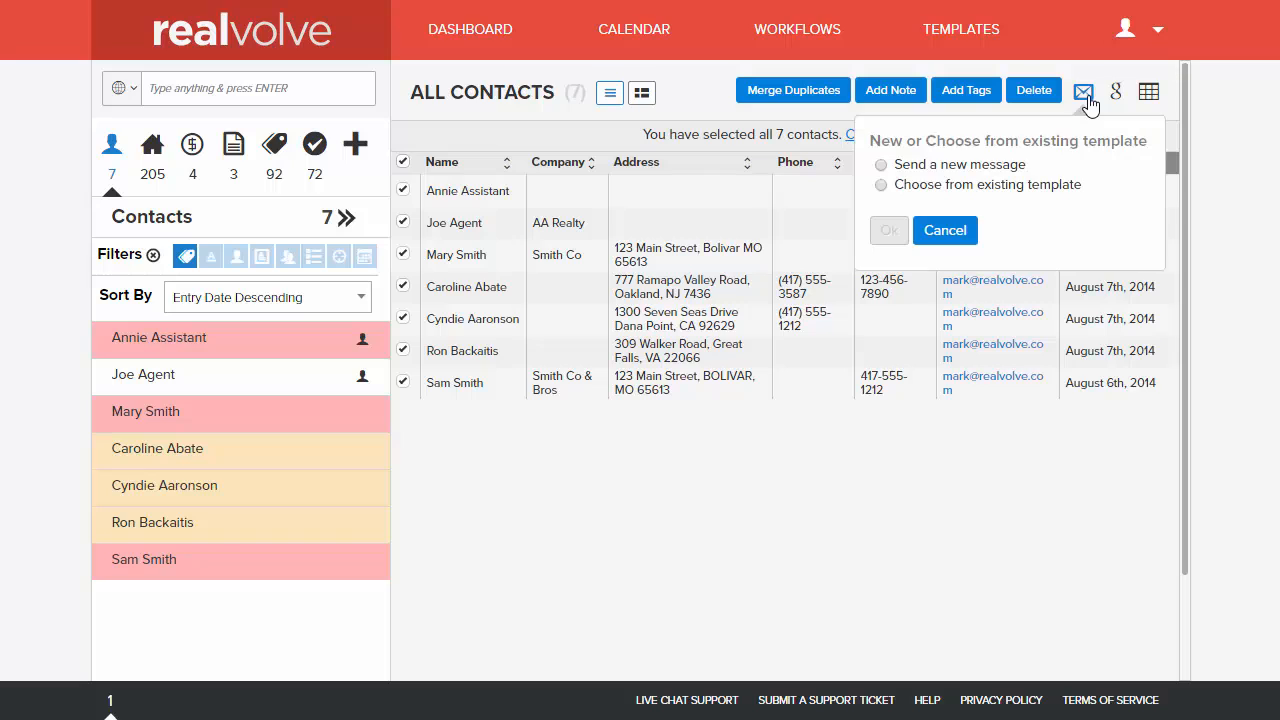
mouse_move(966, 180)
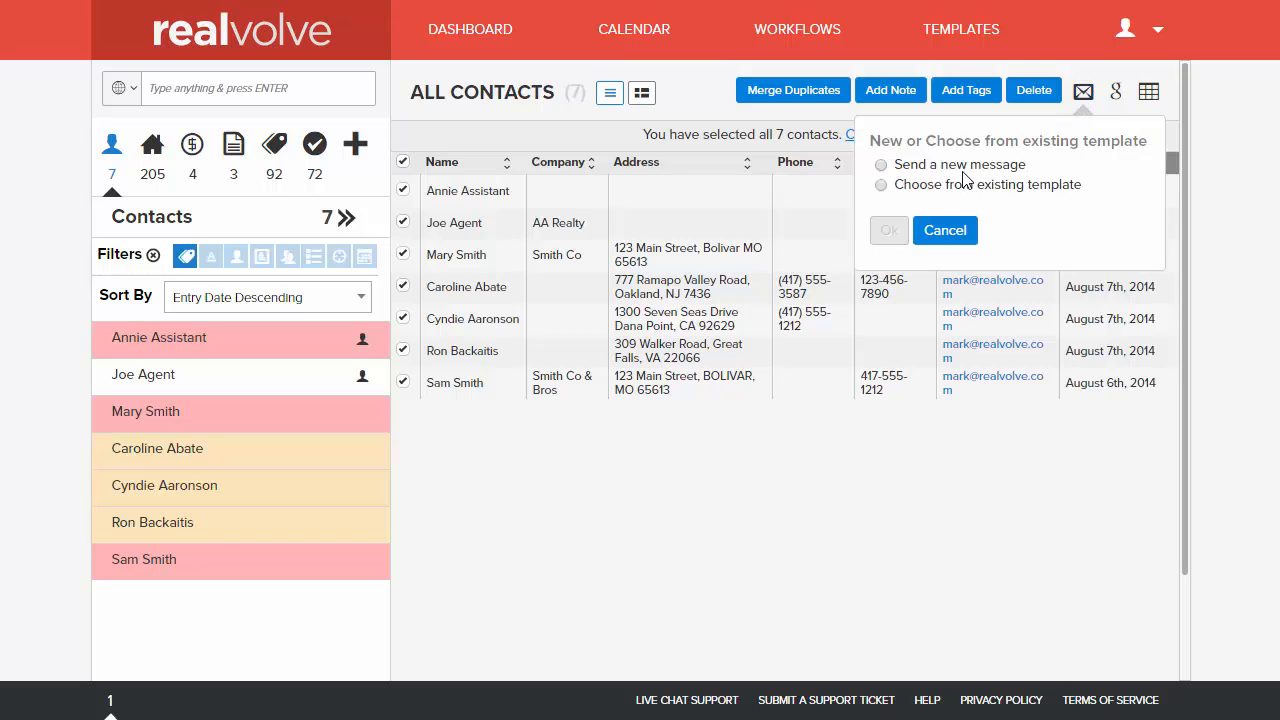
mouse_move(955, 178)
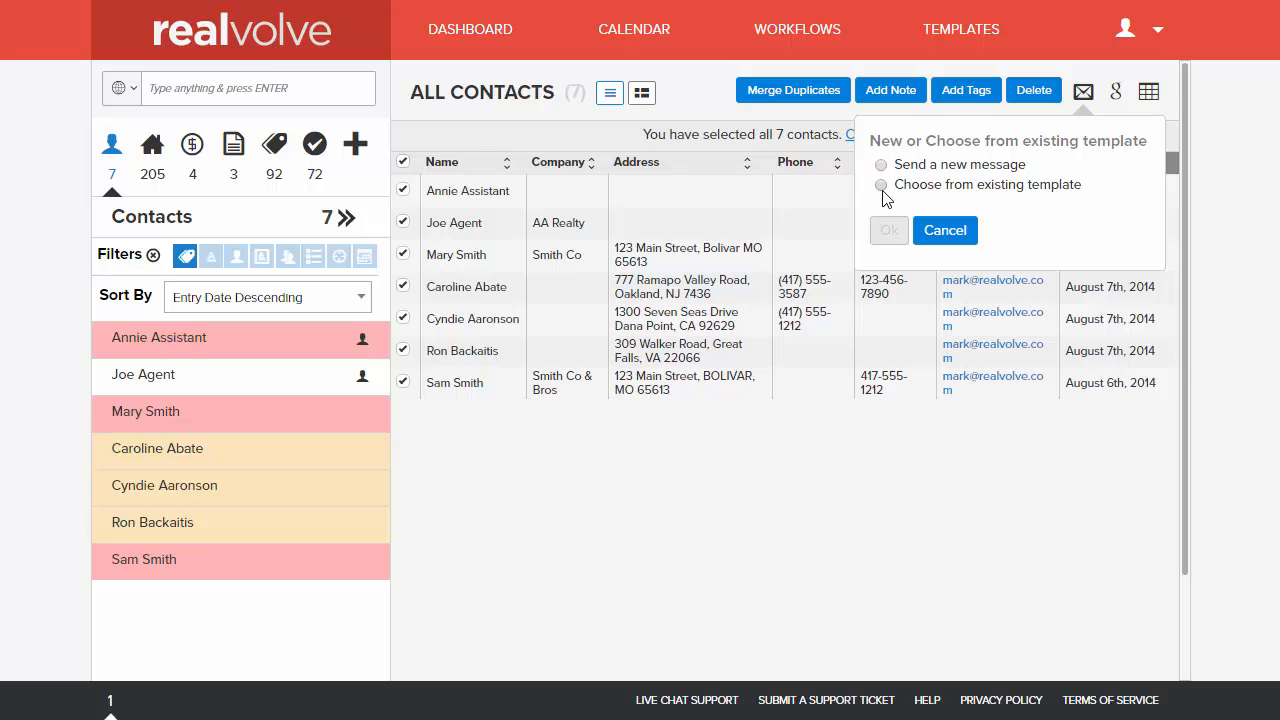
left_click(881, 185)
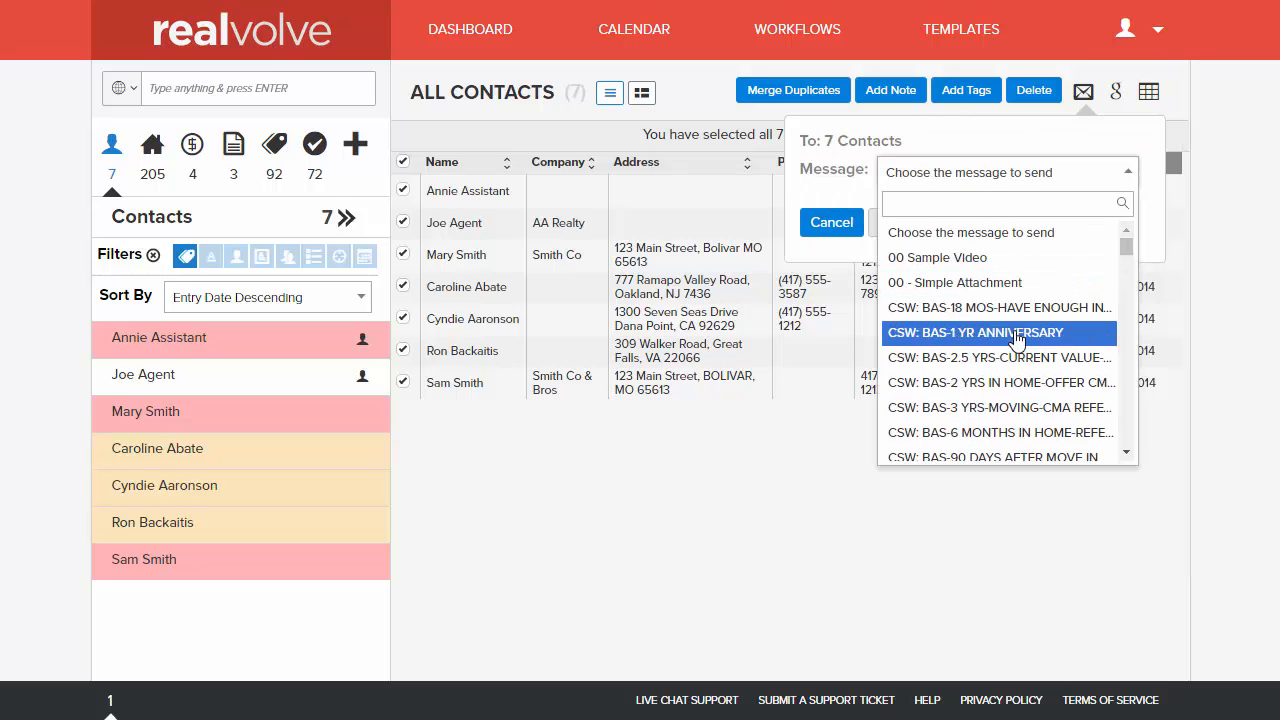
left_click(974, 332)
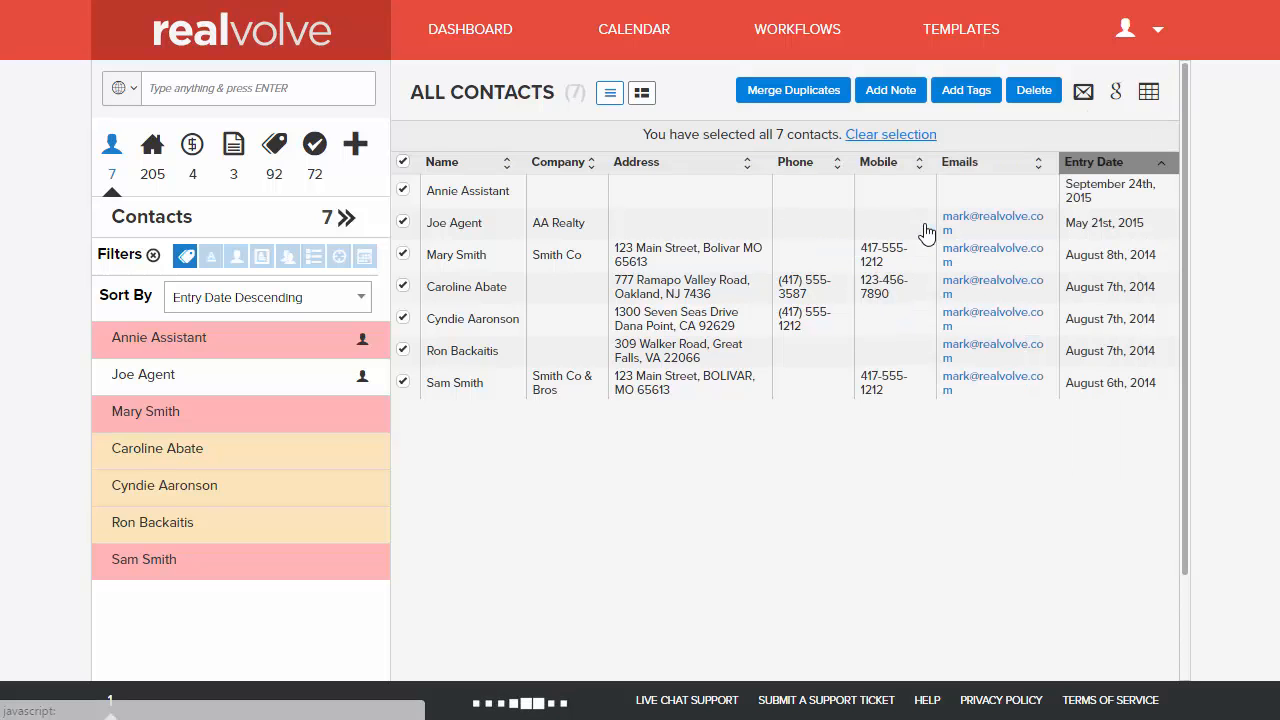
left_click(1083, 91)
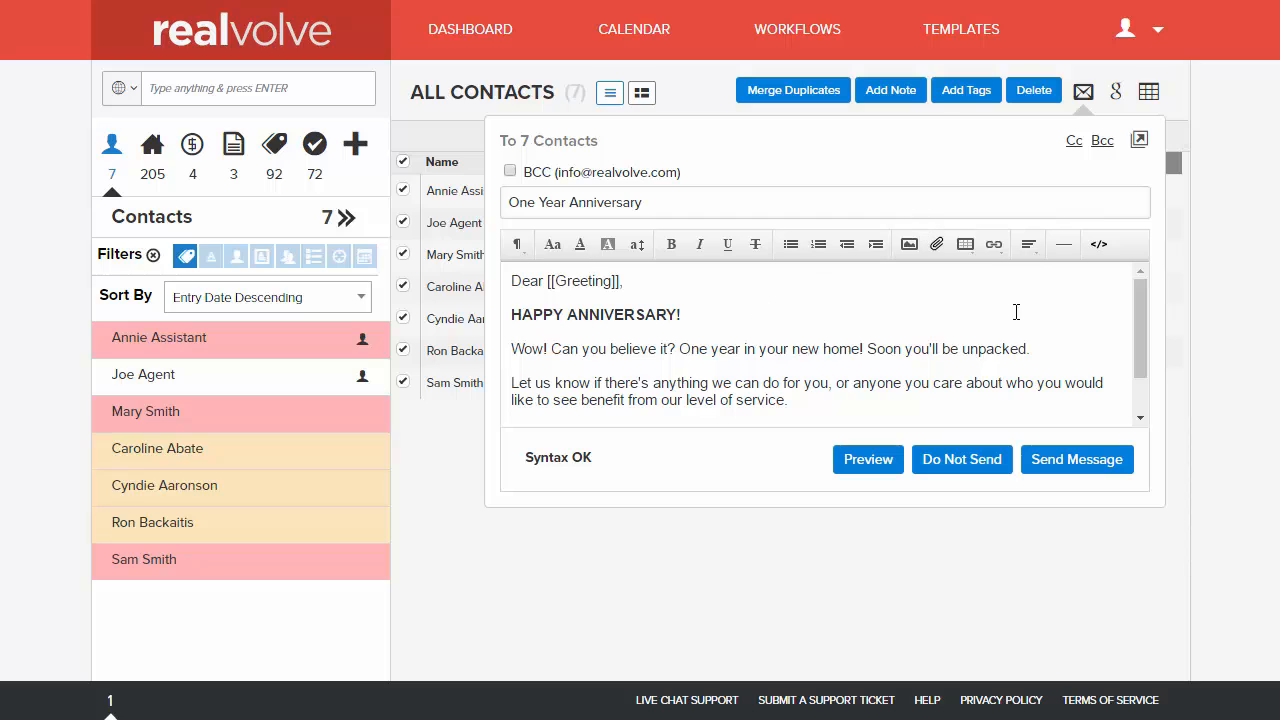
scroll("down", 3)
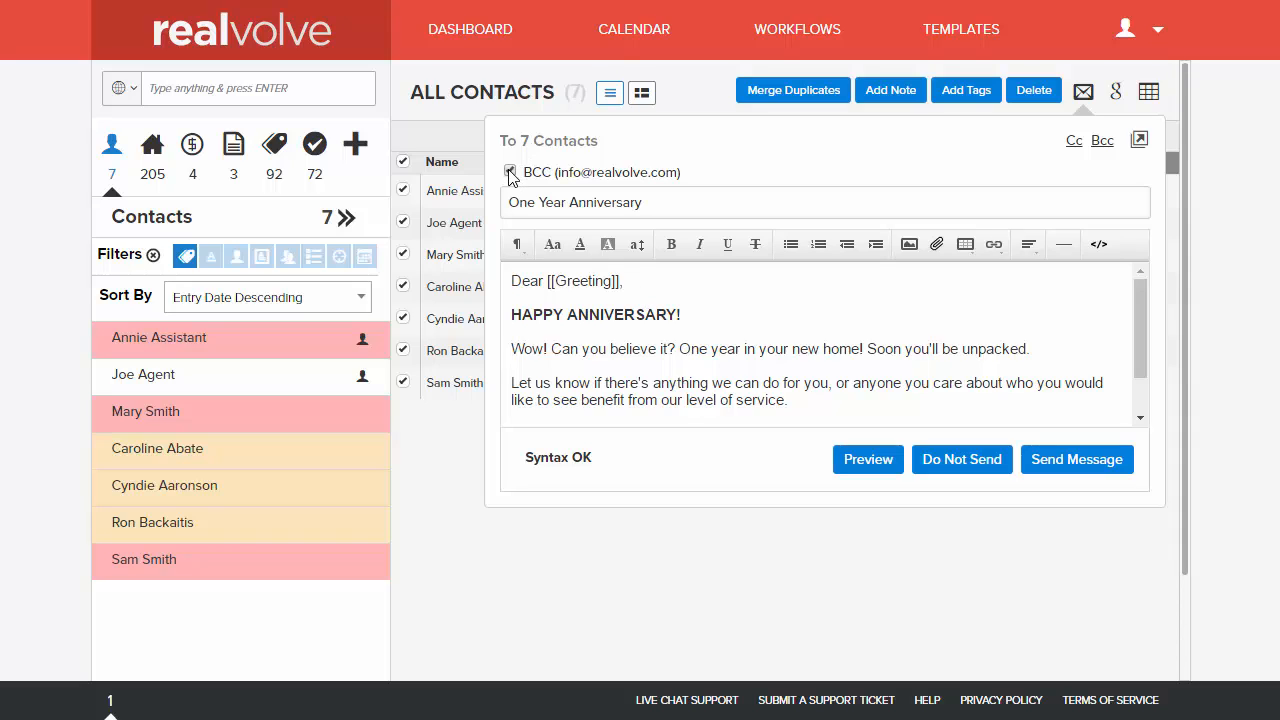
left_click(510, 171)
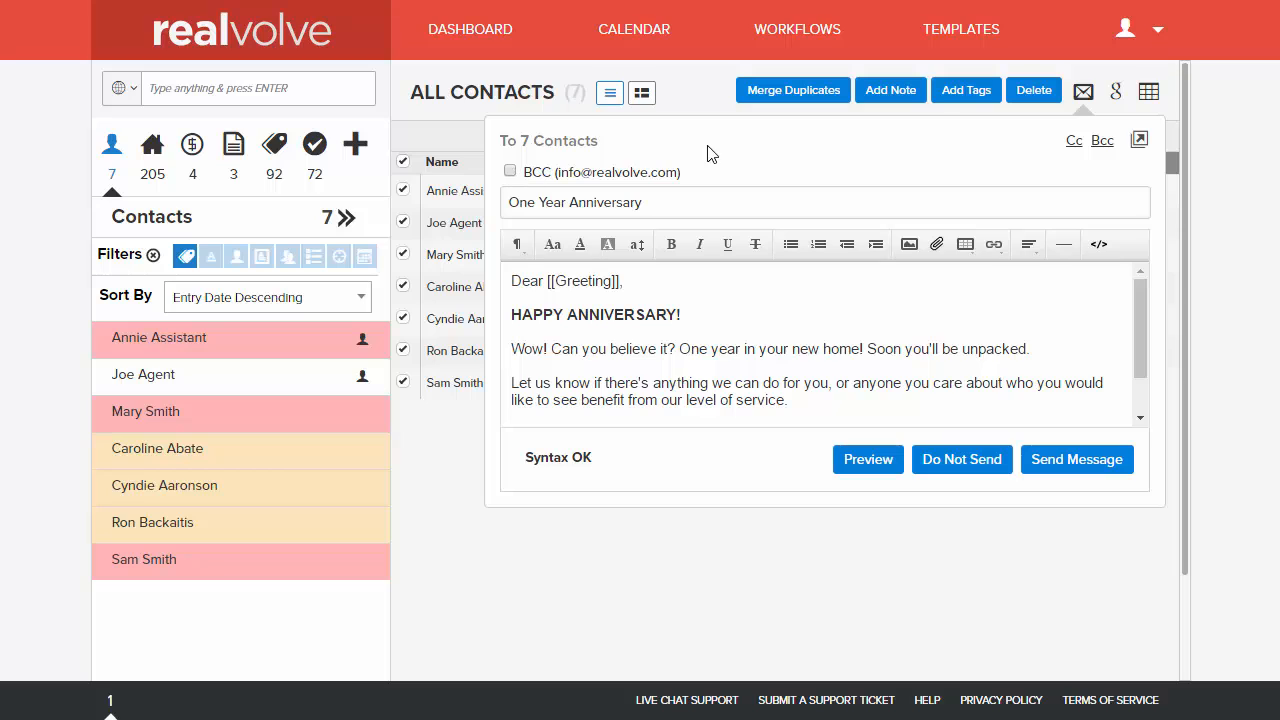
scroll("down", 3)
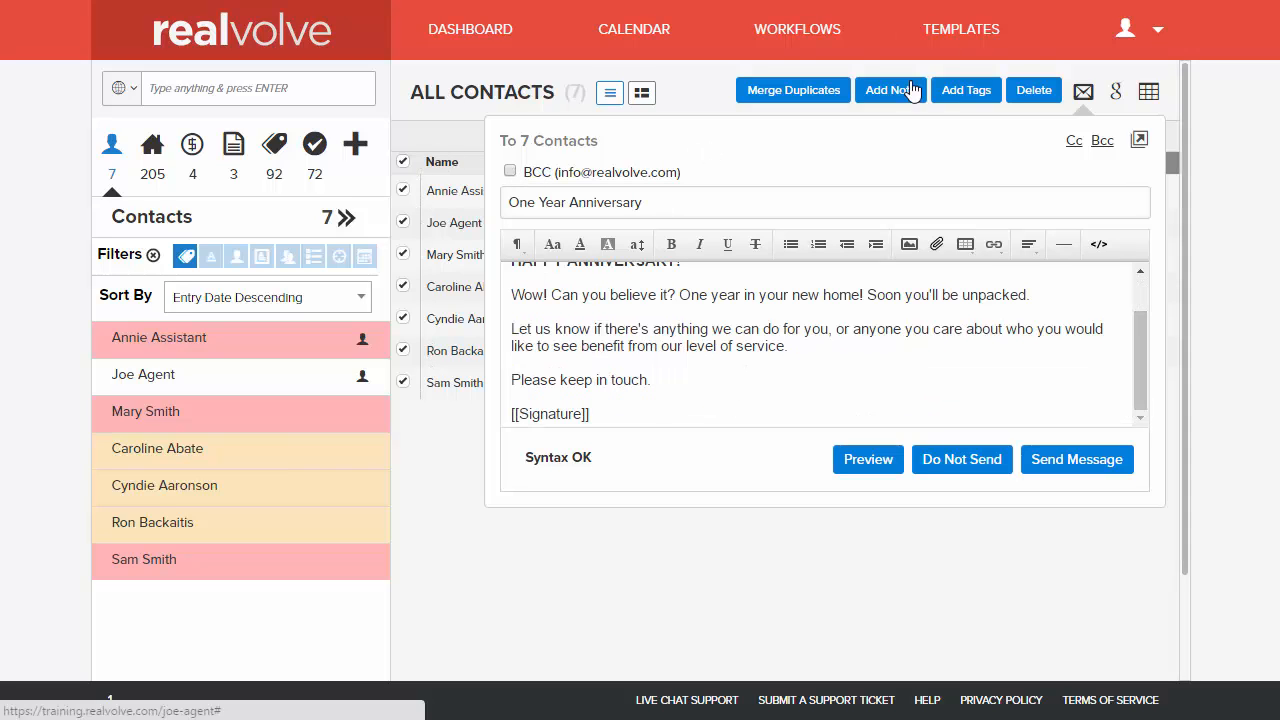
mouse_move(447, 405)
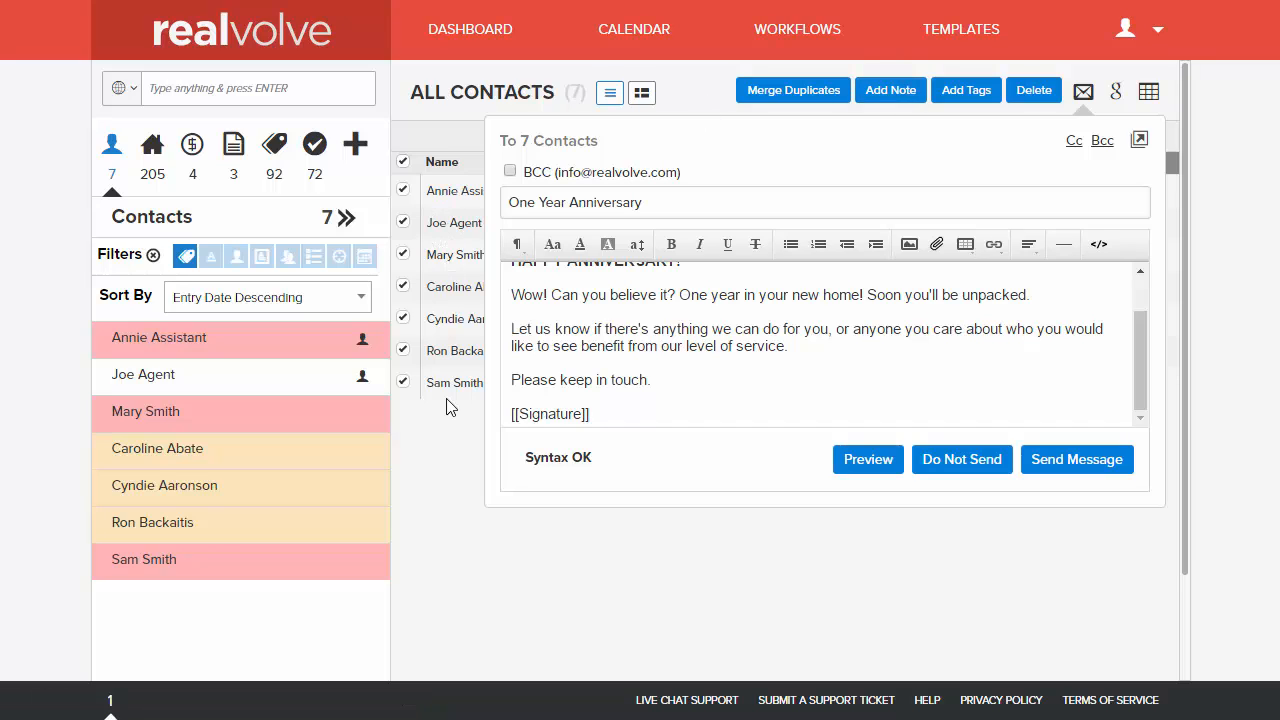
mouse_move(454, 191)
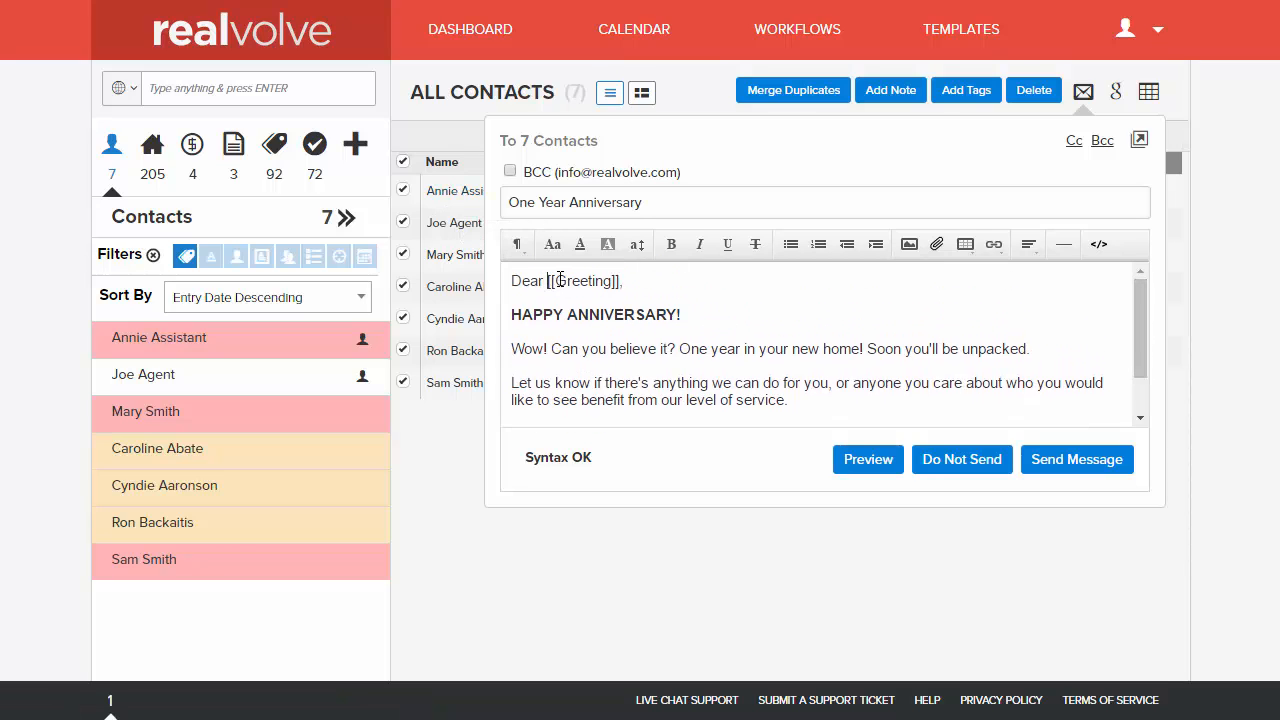
double_click(585, 281)
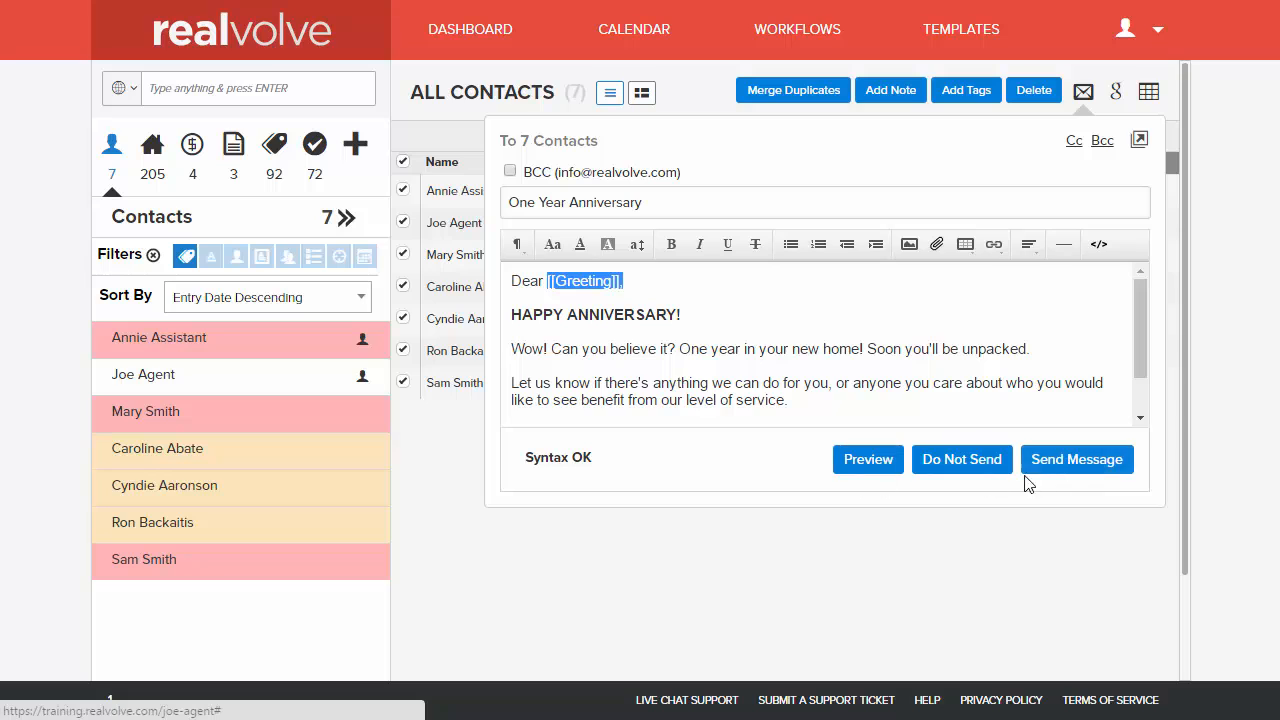
mouse_move(1077, 460)
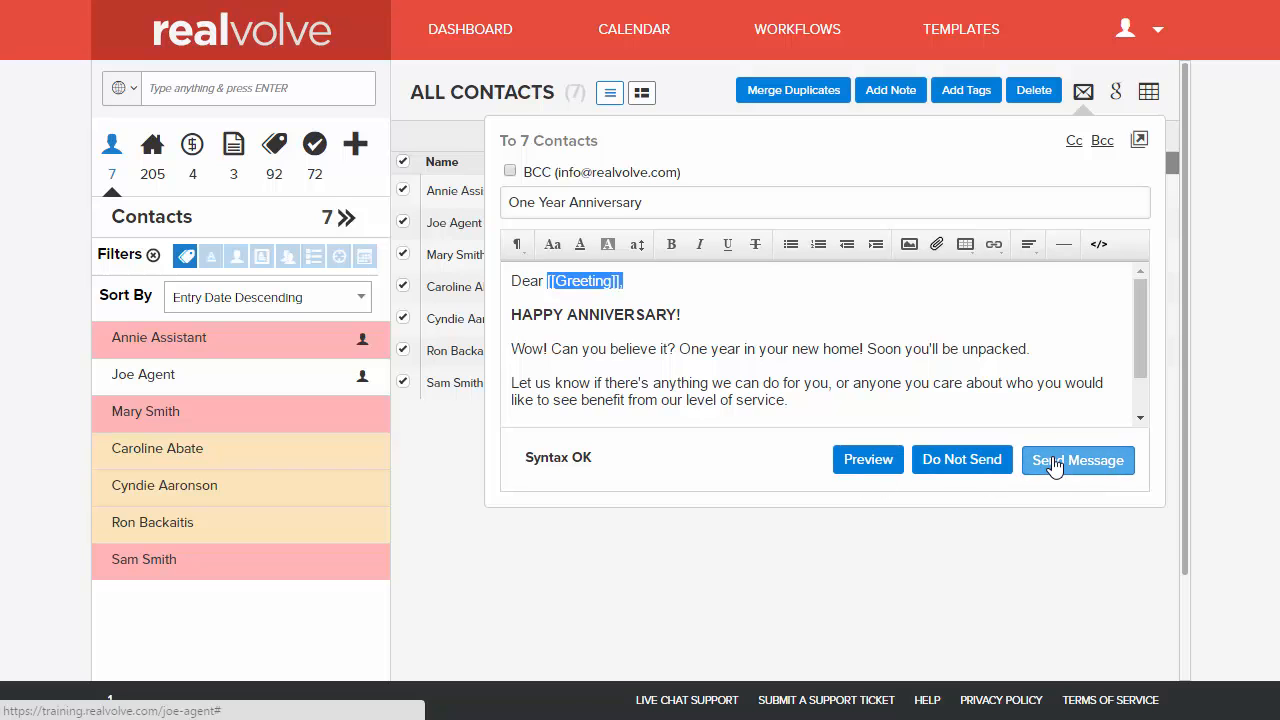
- Send the One Year Anniversary email to all 7 selected contacts
left_click(1078, 460)
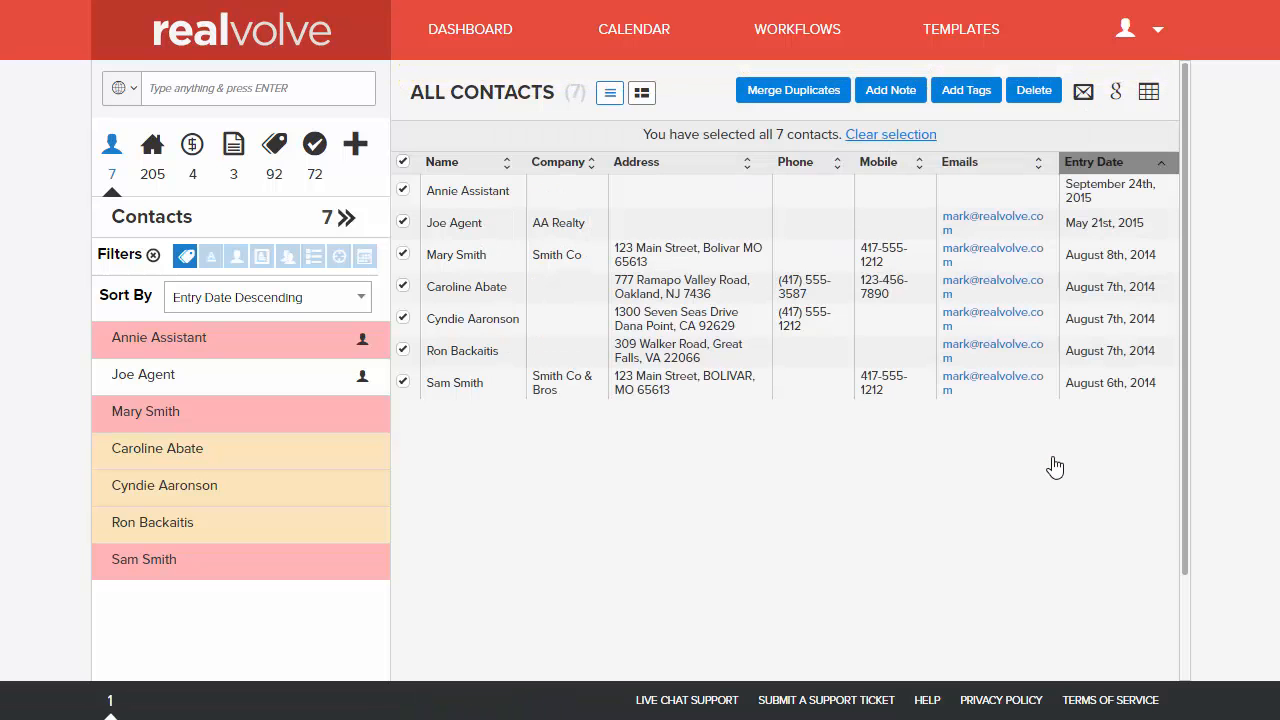
left_click(1083, 91)
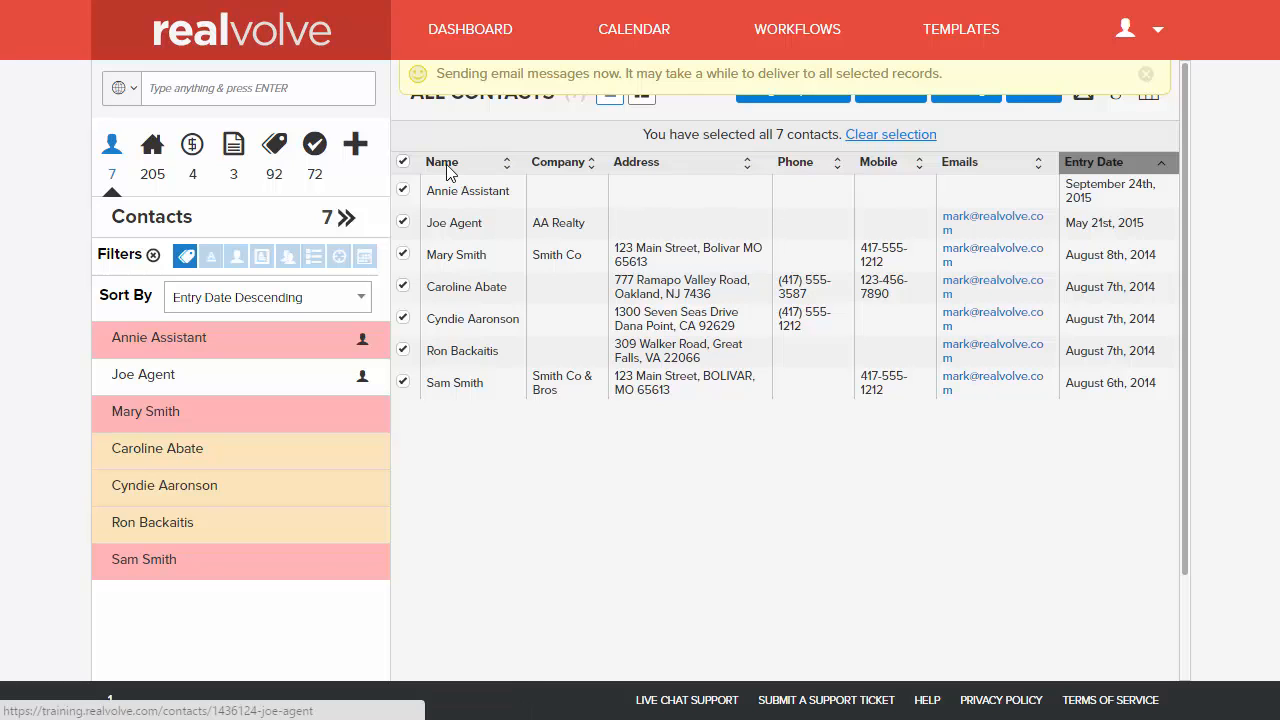
mouse_move(454, 223)
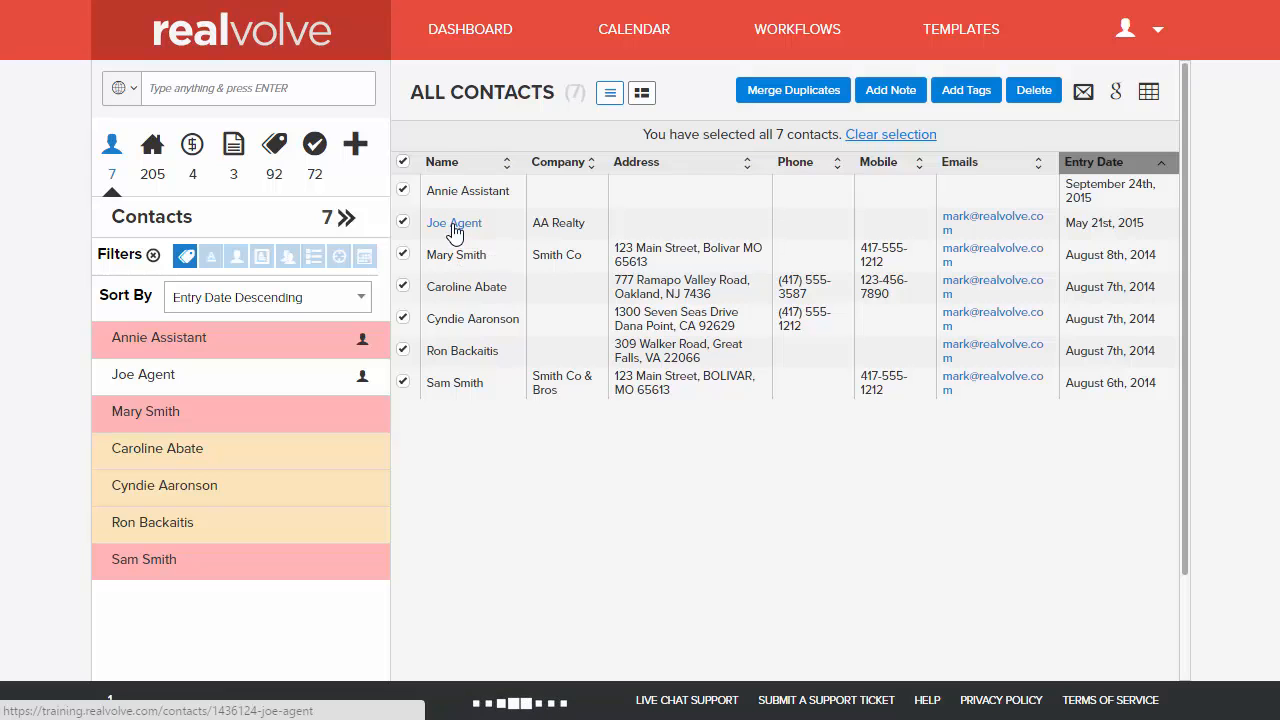
- Open Joe Agent's record and expand the One Year Anniversary email greeting 'Dear Joe'
left_click(454, 222)
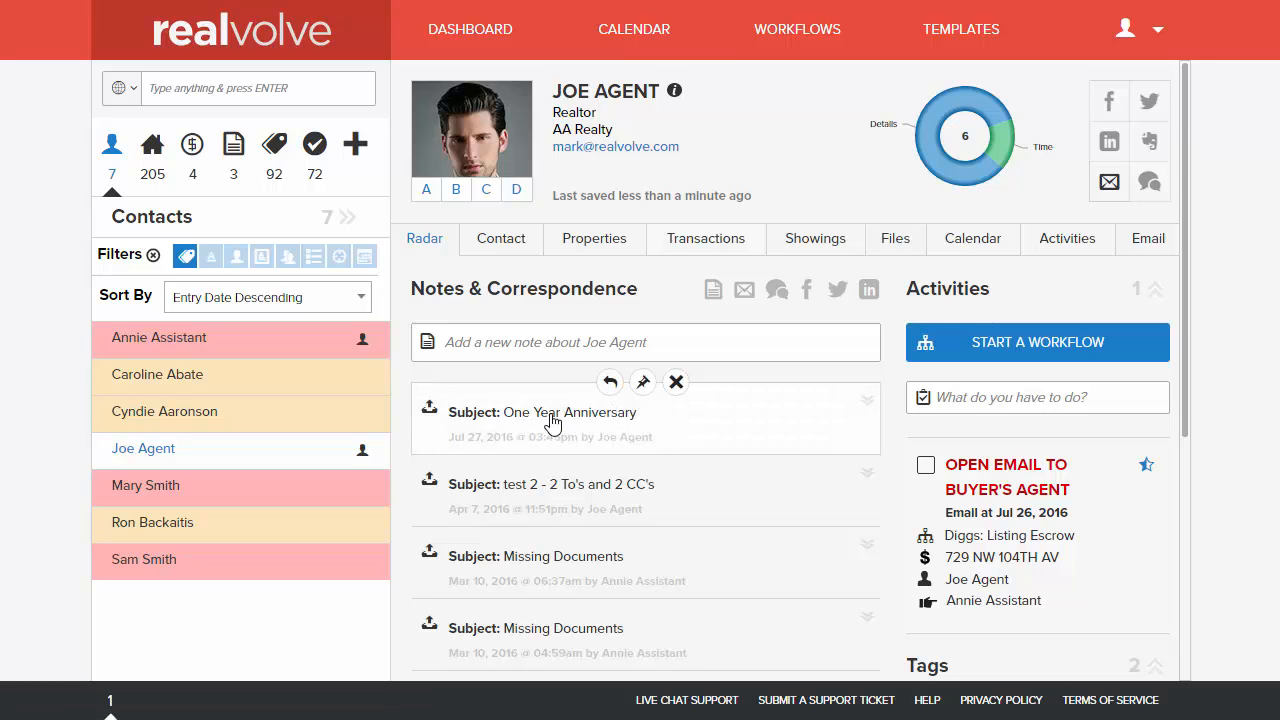
mouse_move(873, 410)
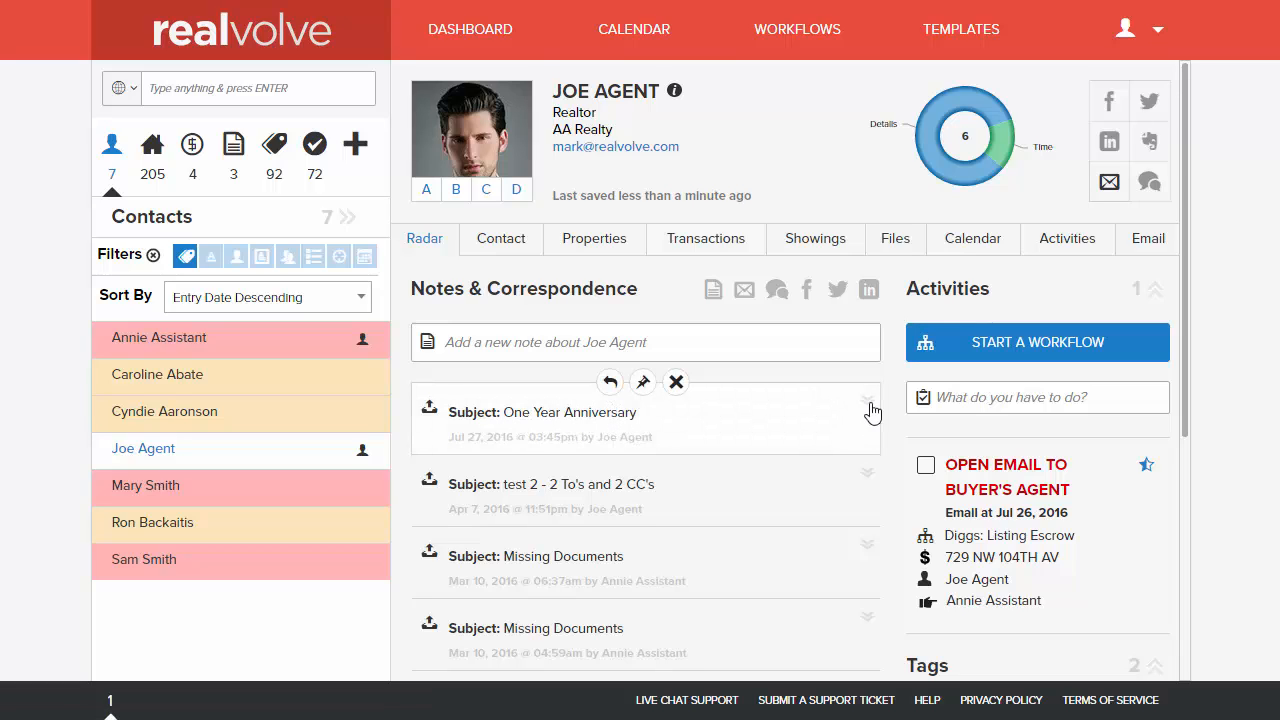
left_click(867, 398)
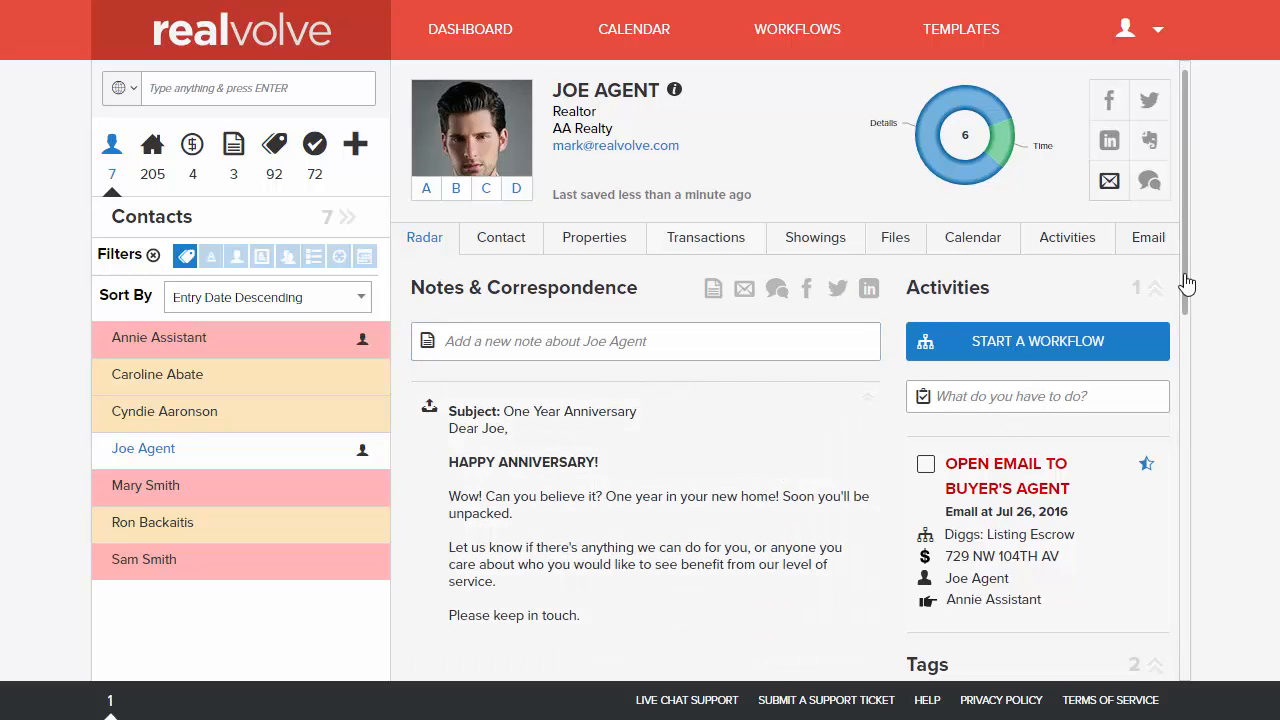
scroll("down", 3)
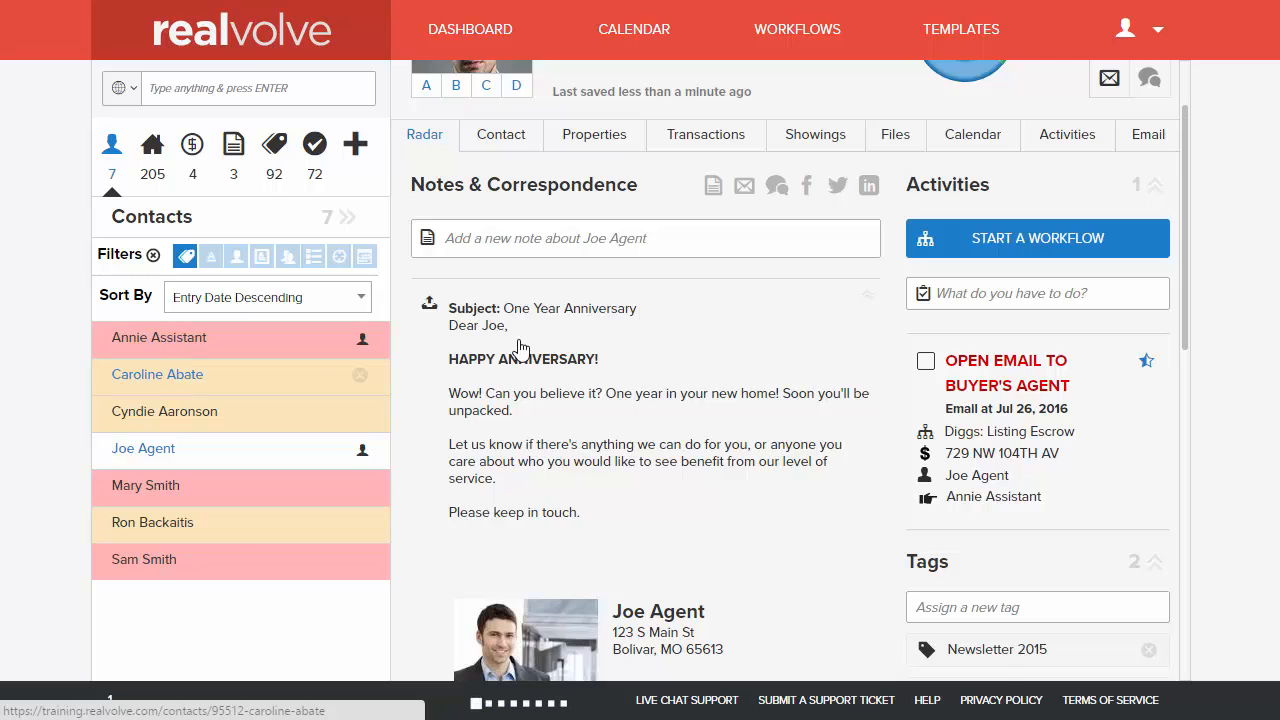
left_click(157, 374)
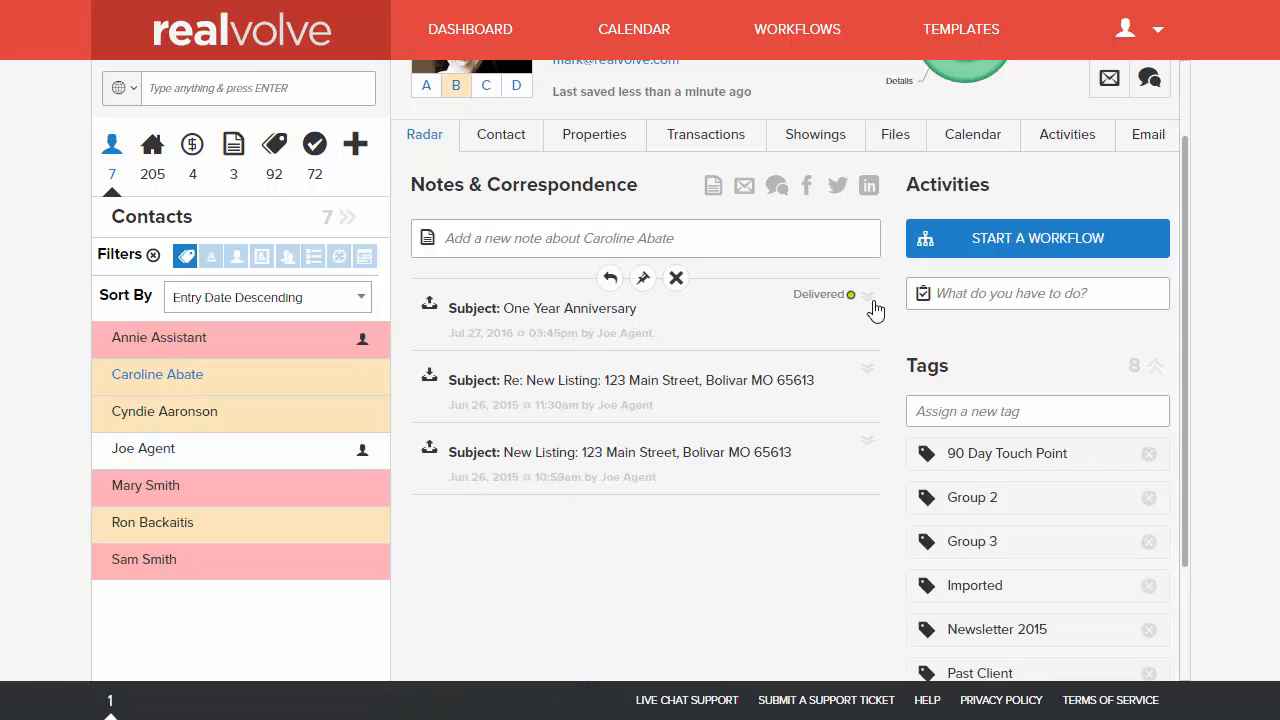
left_click(541, 308)
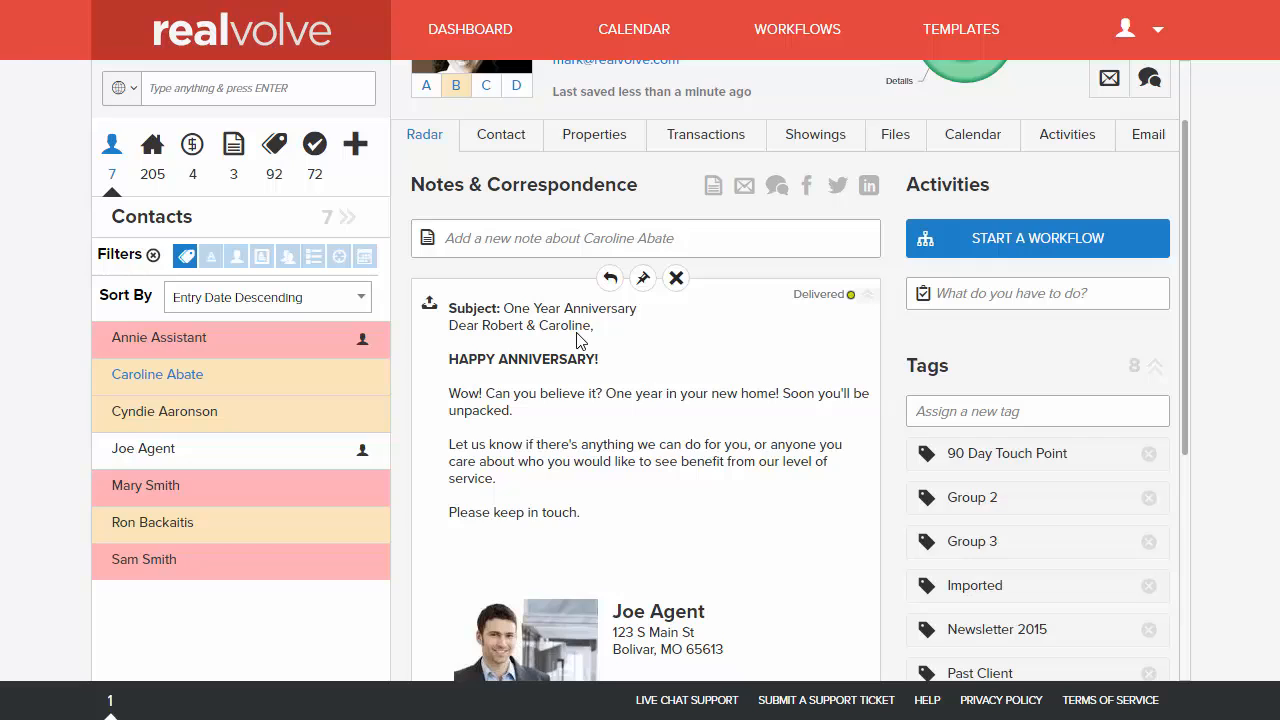
mouse_move(848, 314)
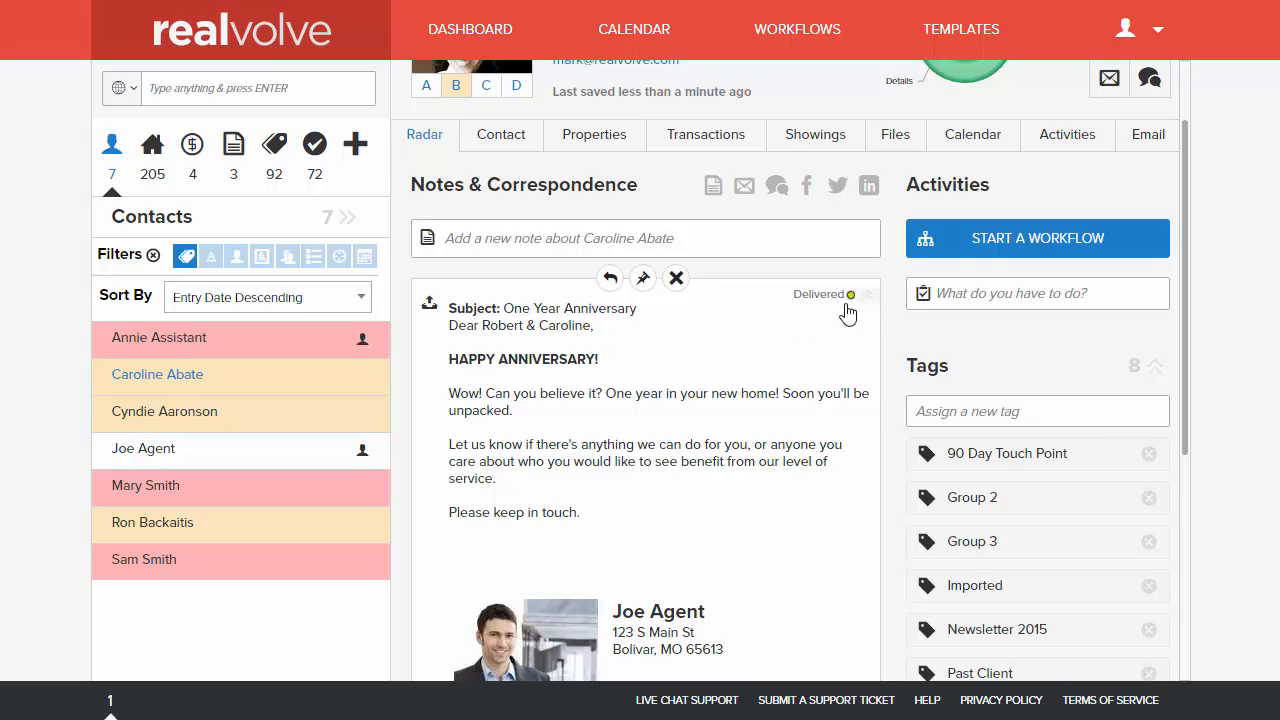
mouse_move(896, 327)
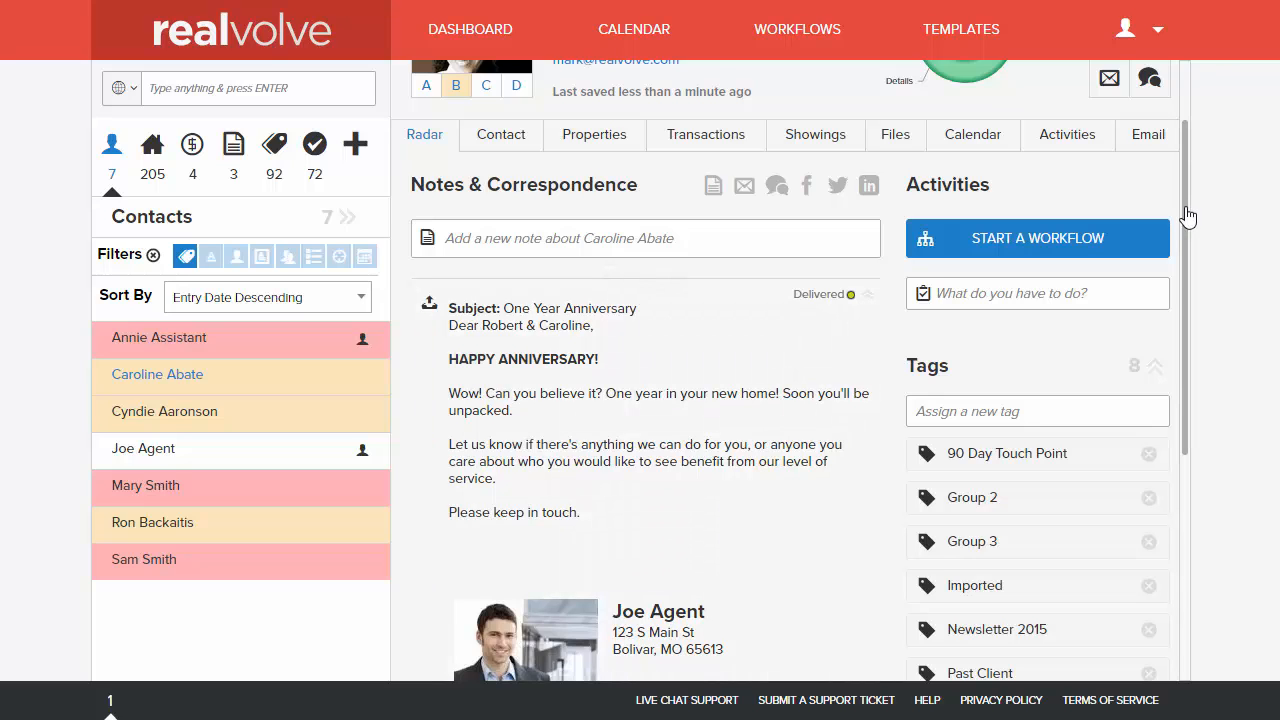
scroll("down", 3)
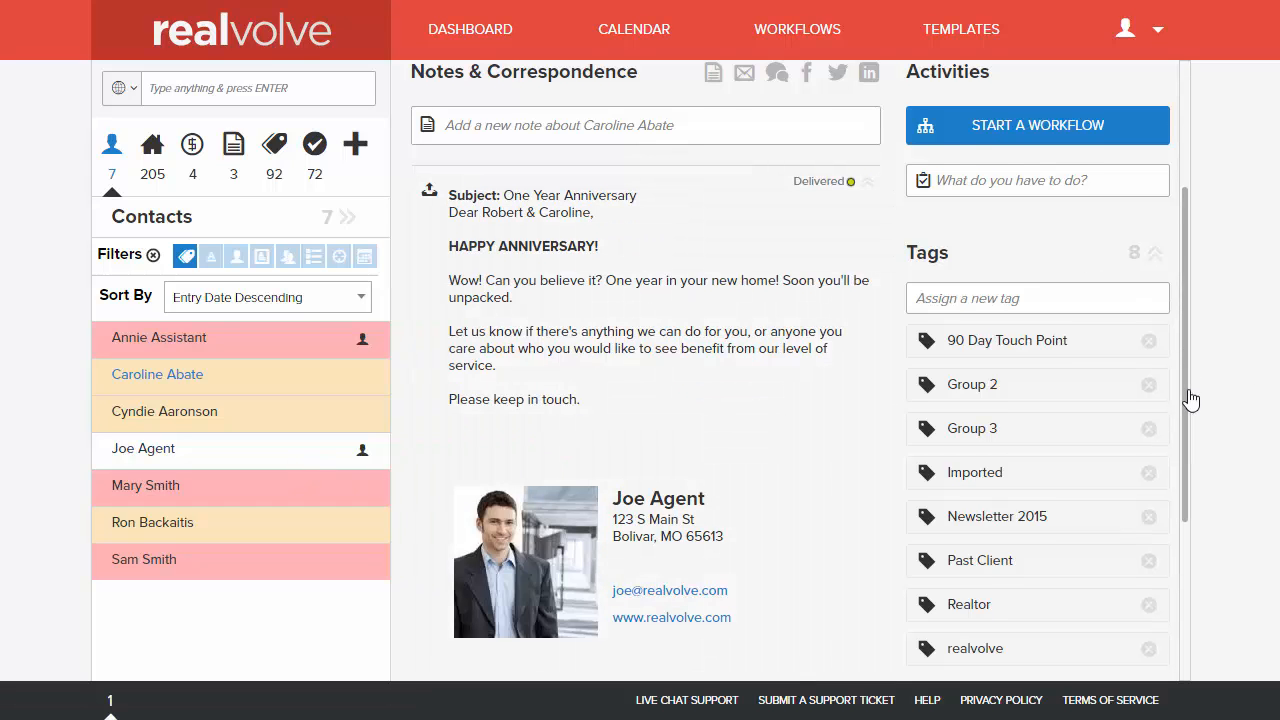
scroll("down", 3)
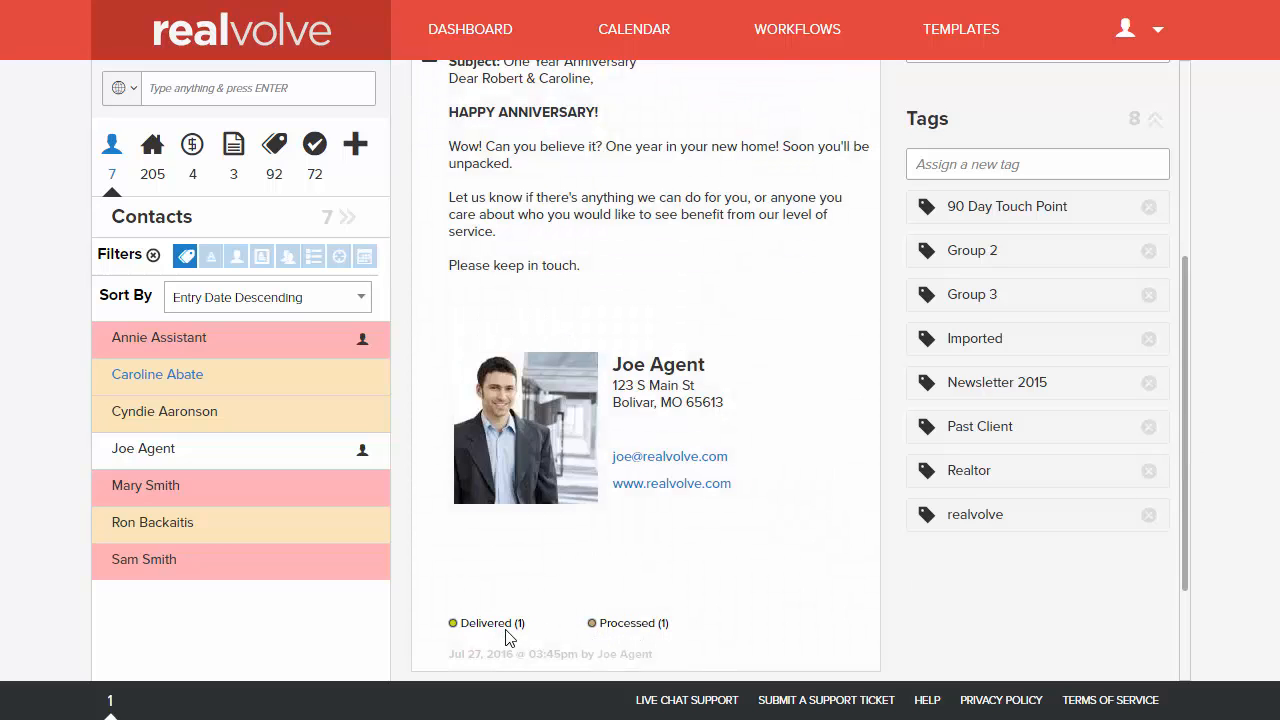
mouse_move(494, 635)
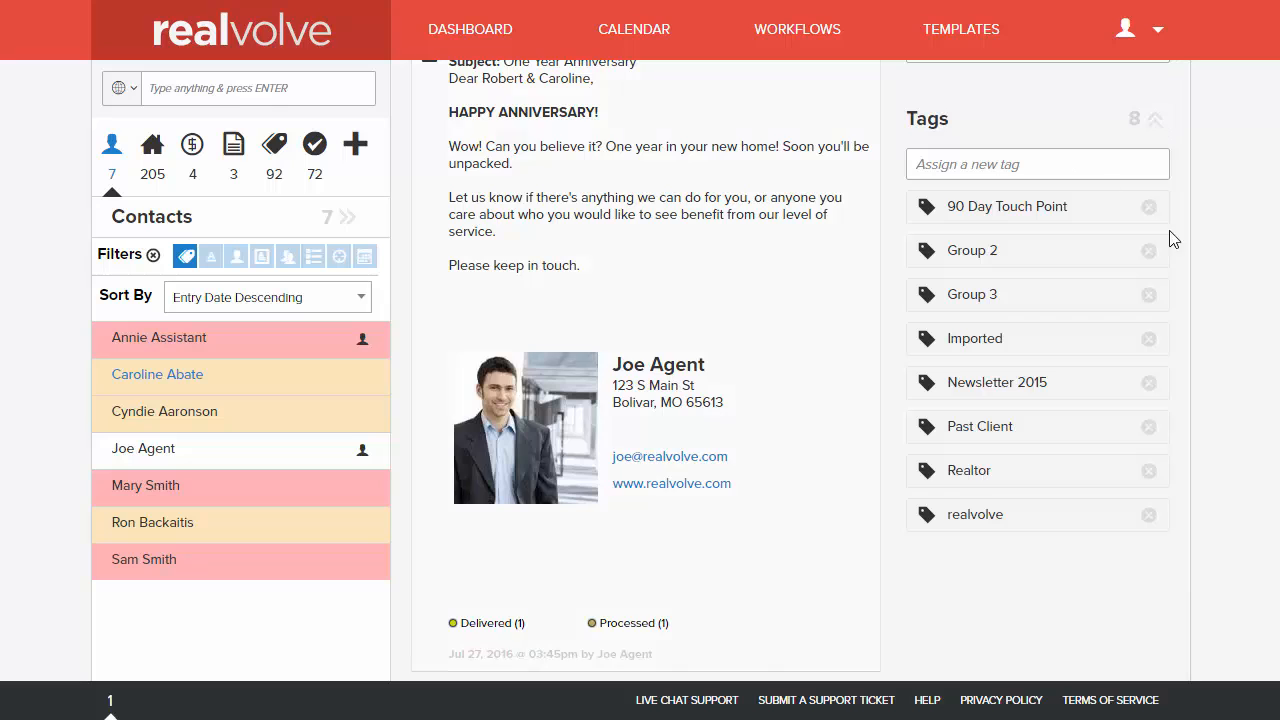
scroll("down", 3)
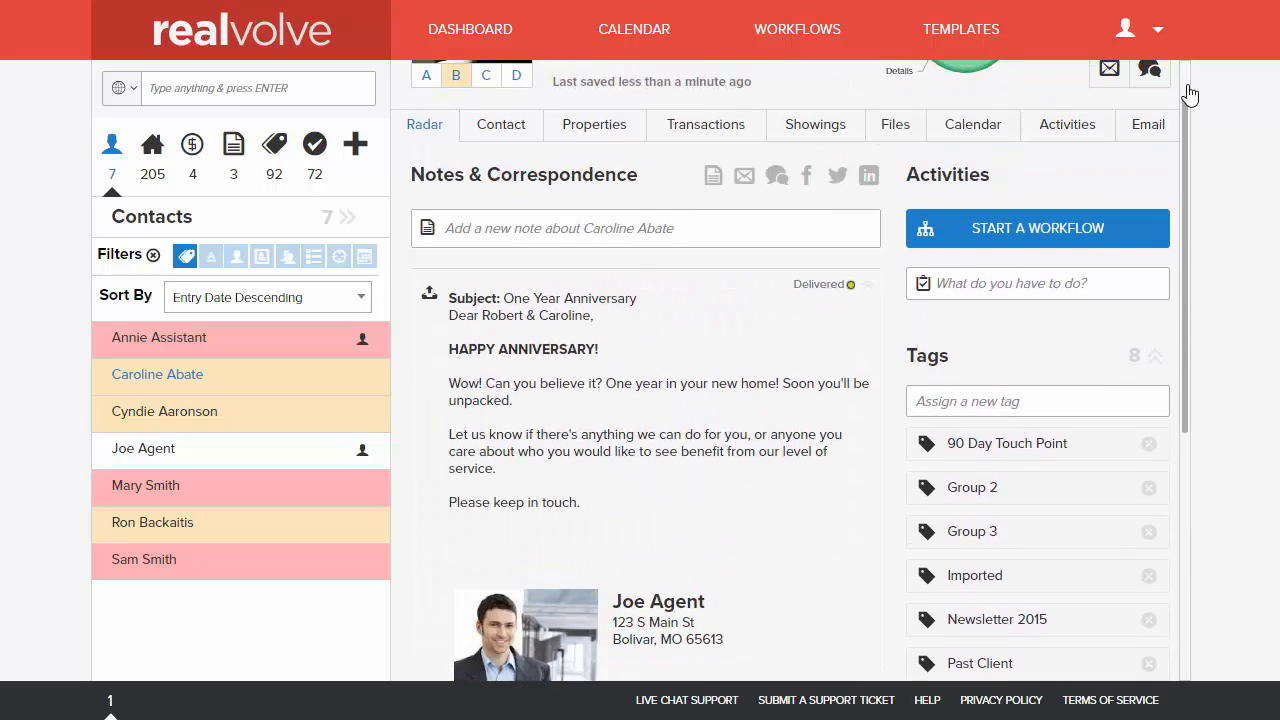